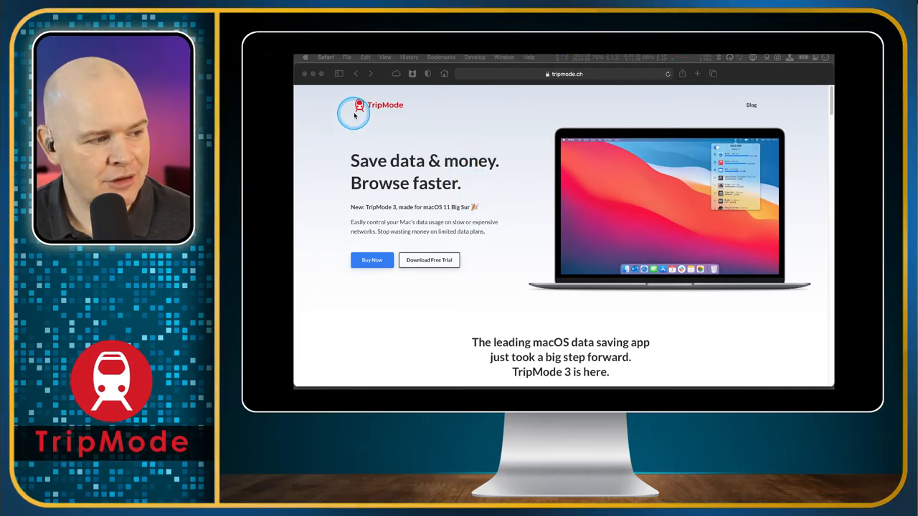
mouse_move(425, 141)
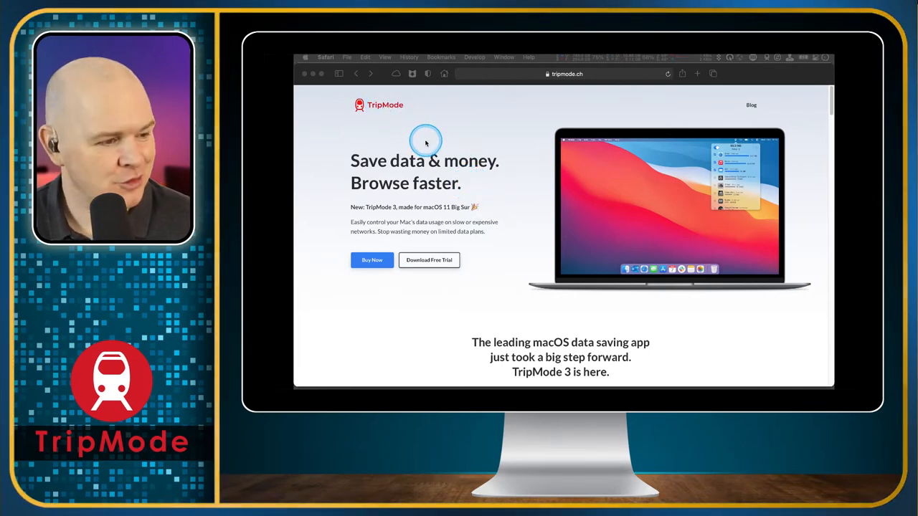
Scroll through the page, then open TripMode's panel showing today's per-app usage (185.7 MB).
scroll("down", 3)
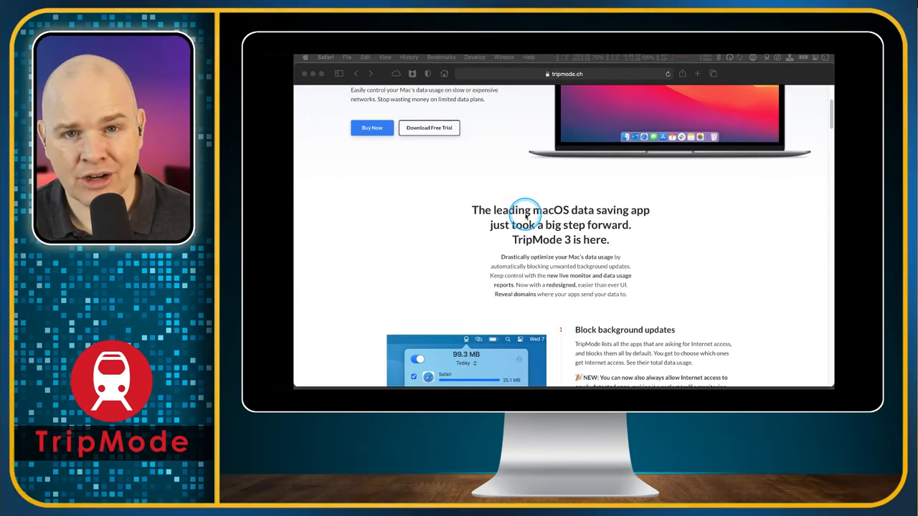
scroll("down", 3)
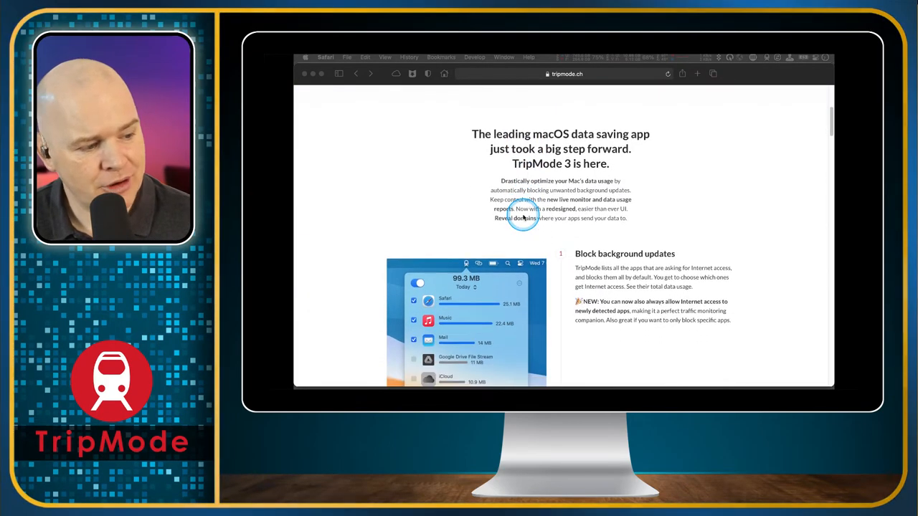
scroll("down", 3)
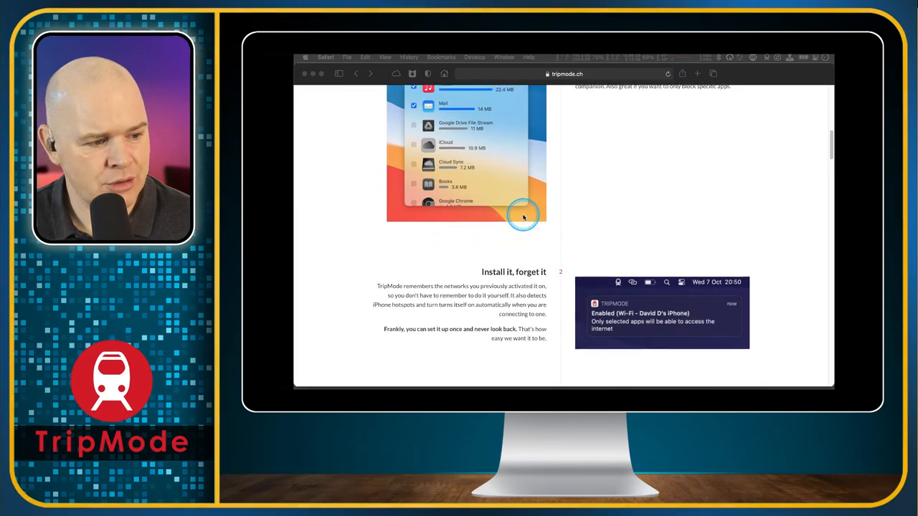
scroll("down", 3)
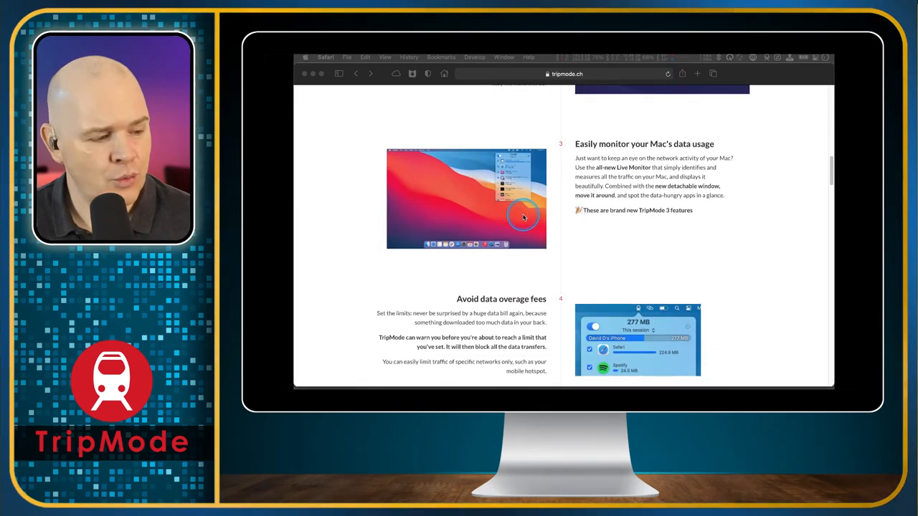
scroll("down", 3)
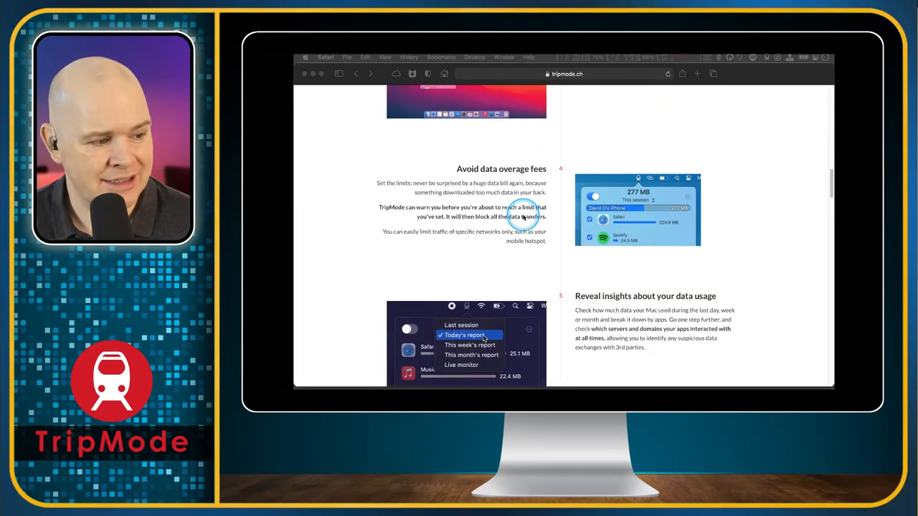
scroll("up", 3)
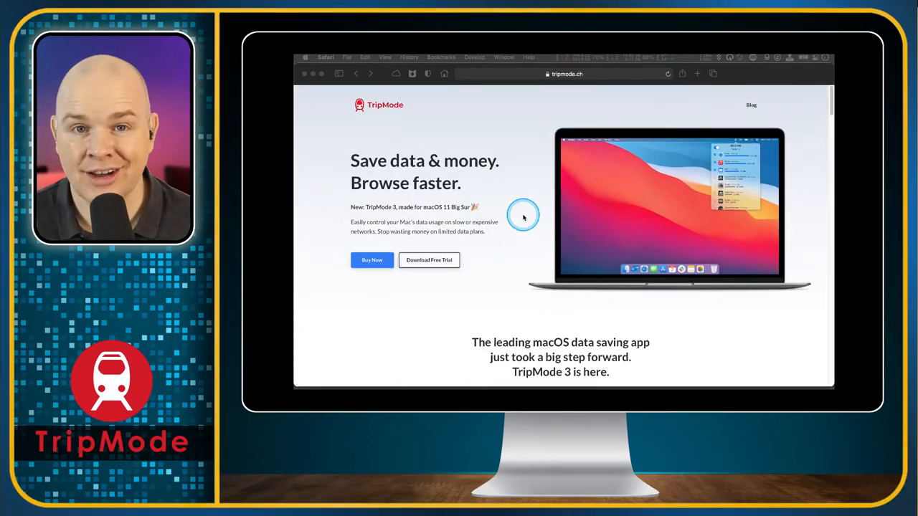
mouse_move(435, 158)
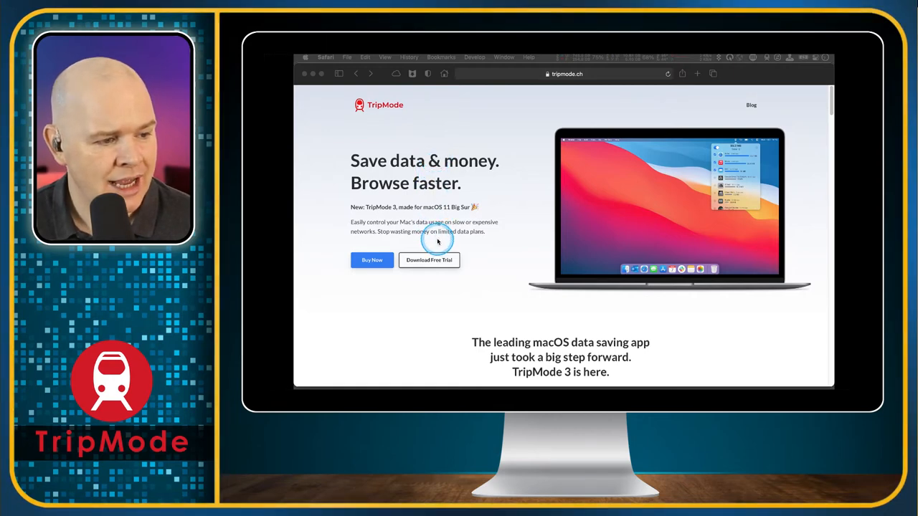
mouse_move(466, 230)
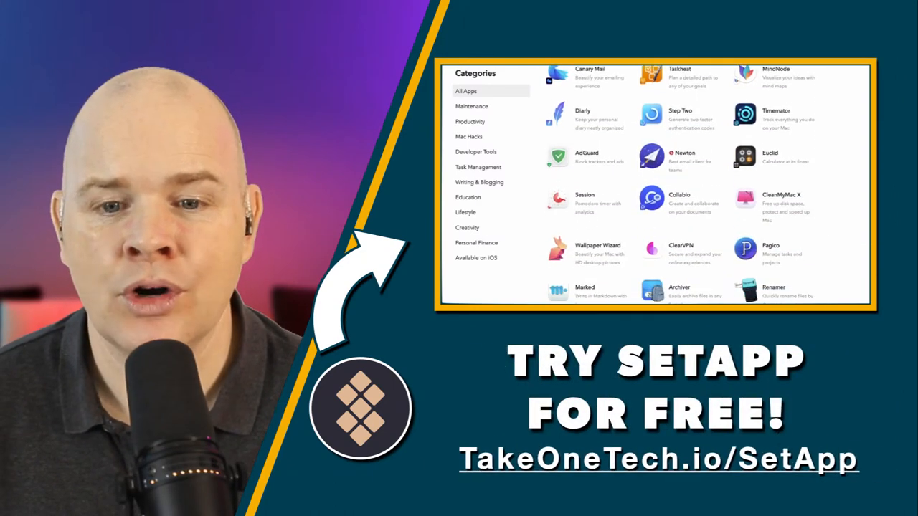
scroll("down", 3)
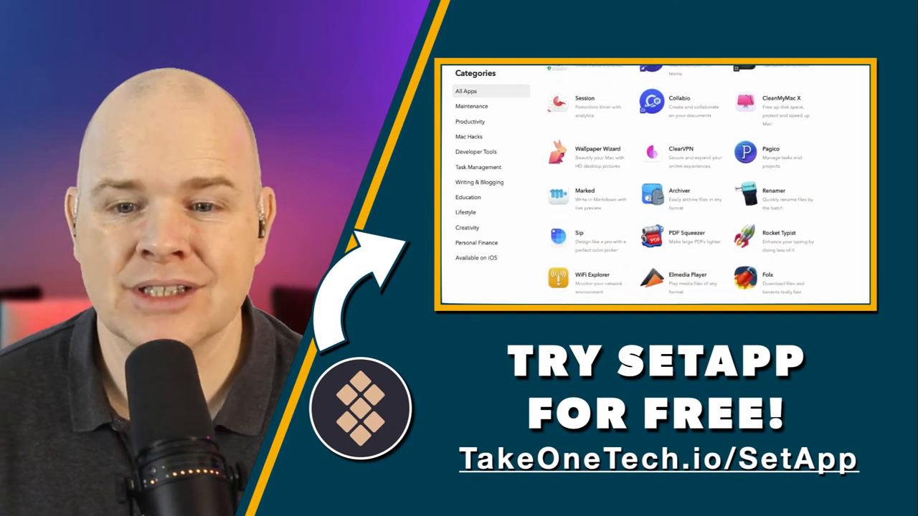
scroll("down", 3)
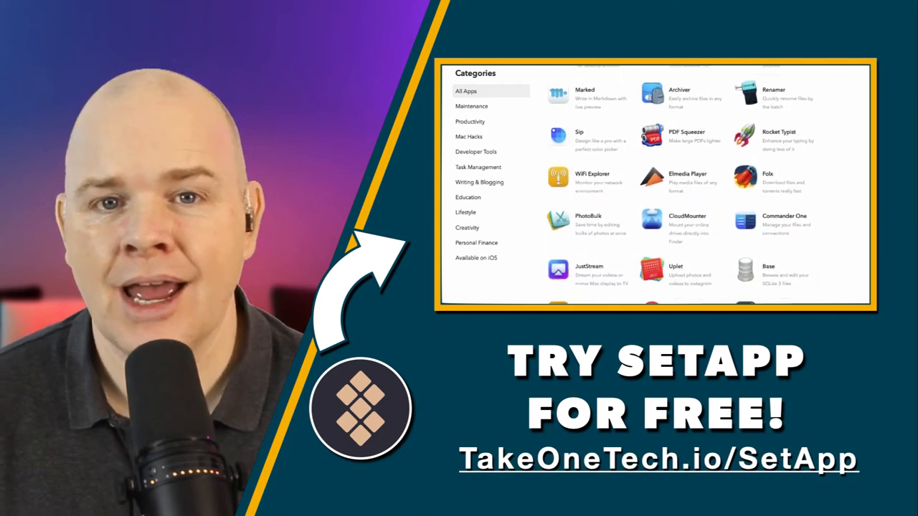
scroll("down", 3)
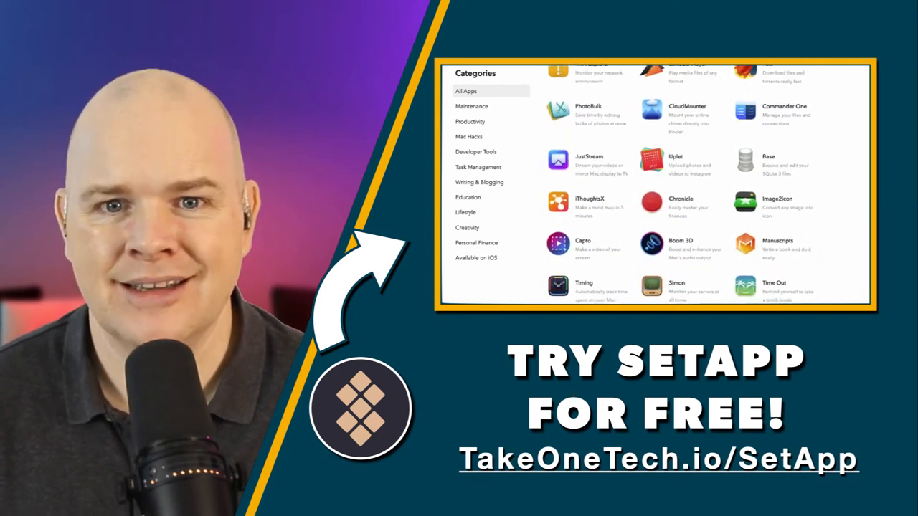
scroll("down", 3)
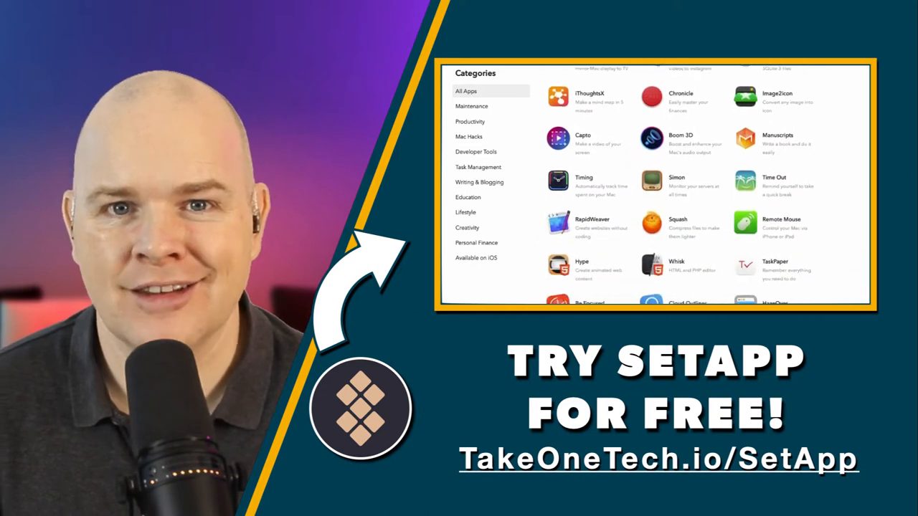
scroll("down", 3)
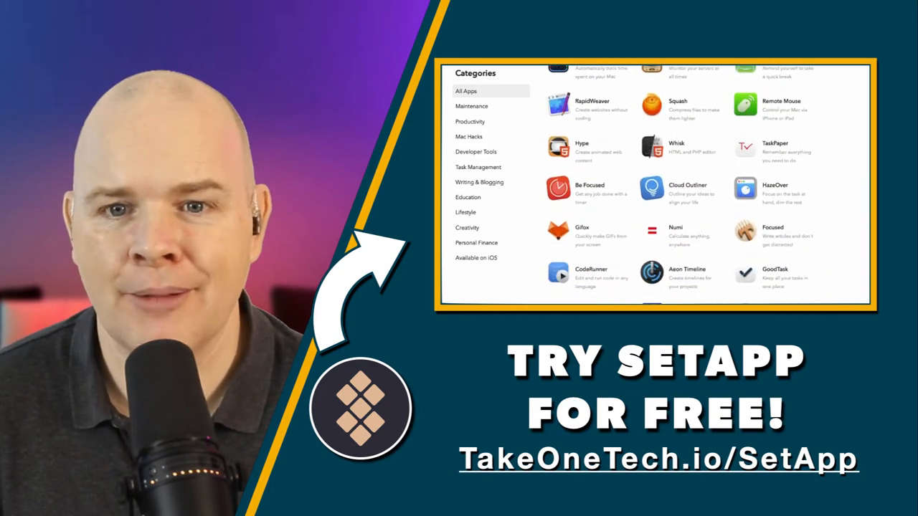
scroll("down", 3)
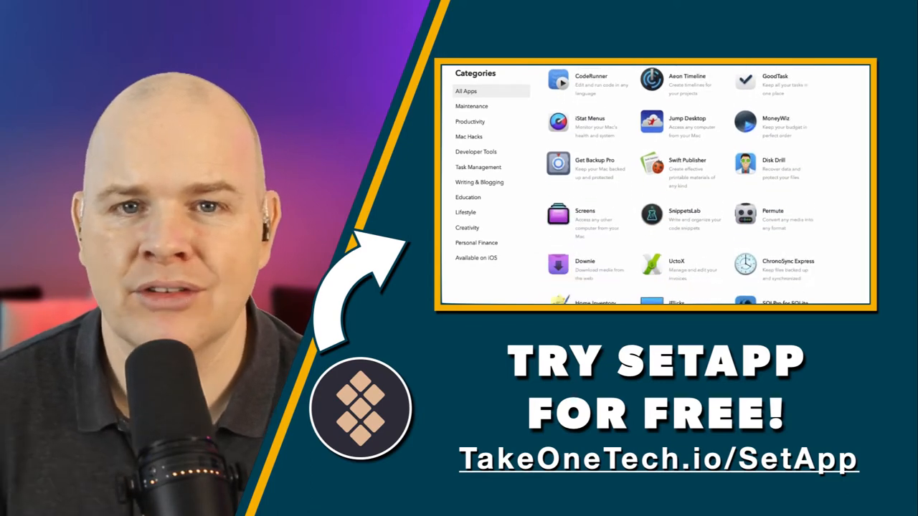
scroll("down", 3)
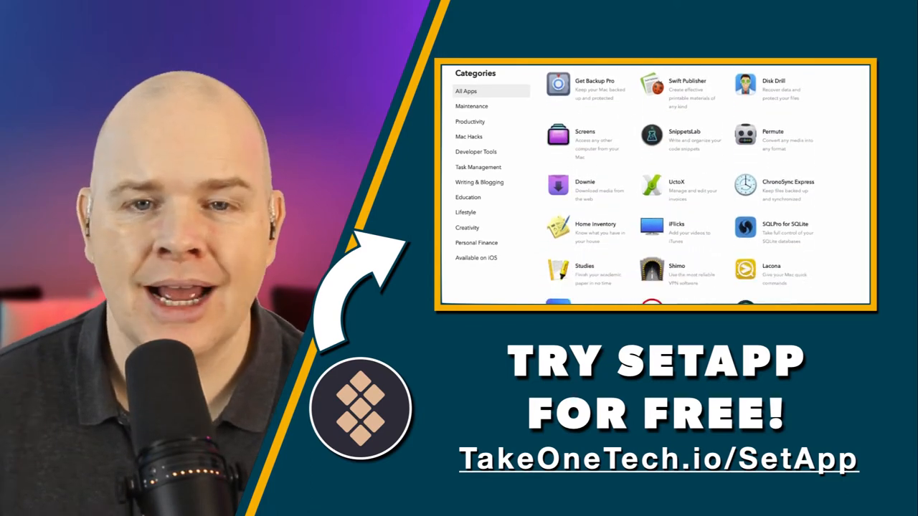
scroll("down", 3)
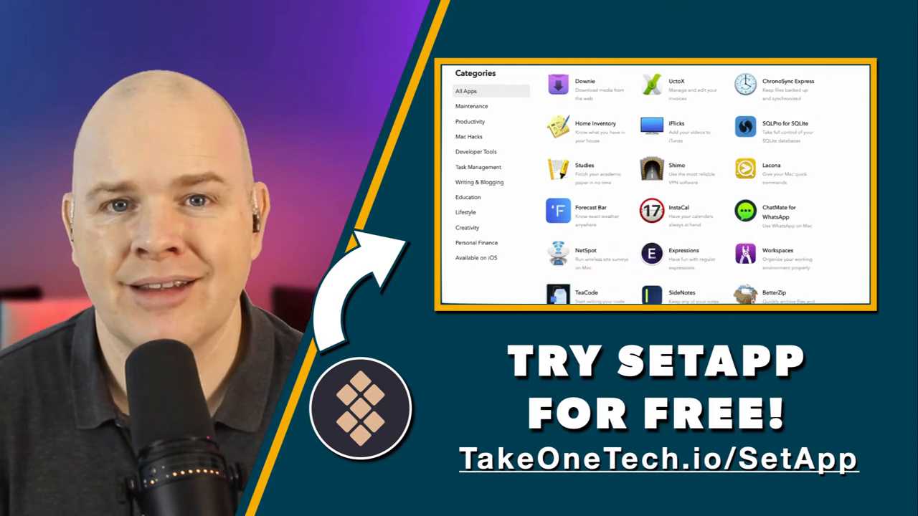
scroll("down", 3)
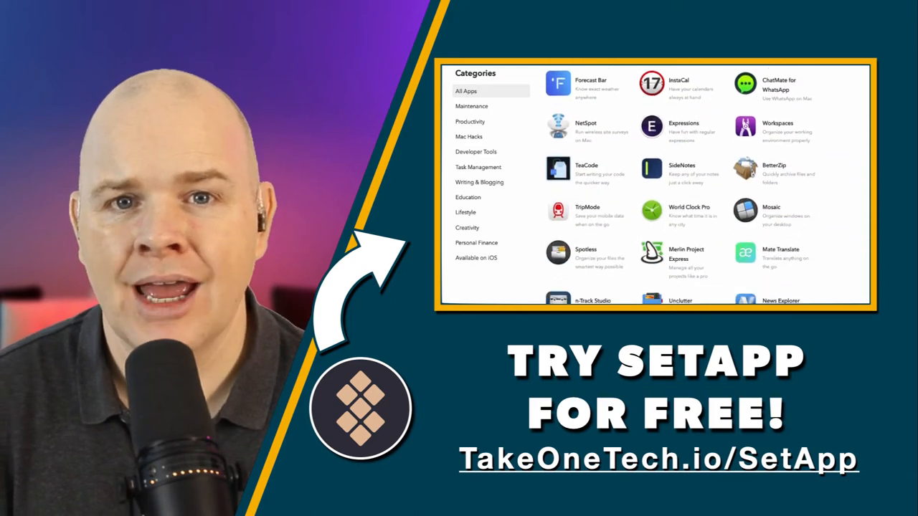
scroll("down", 3)
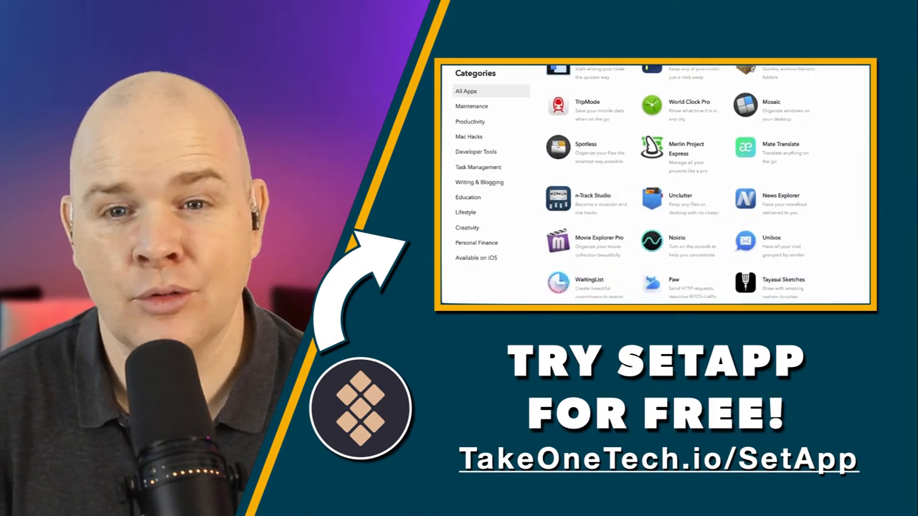
scroll("down", 3)
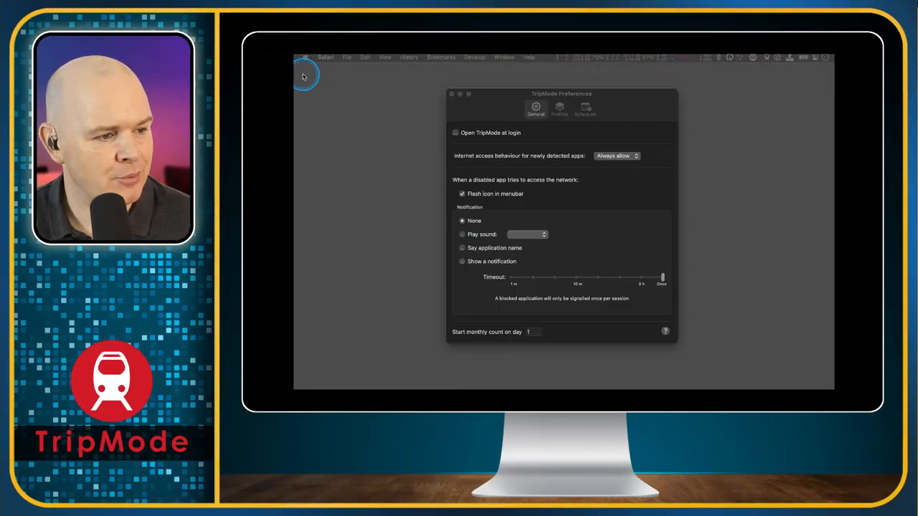
mouse_move(742, 138)
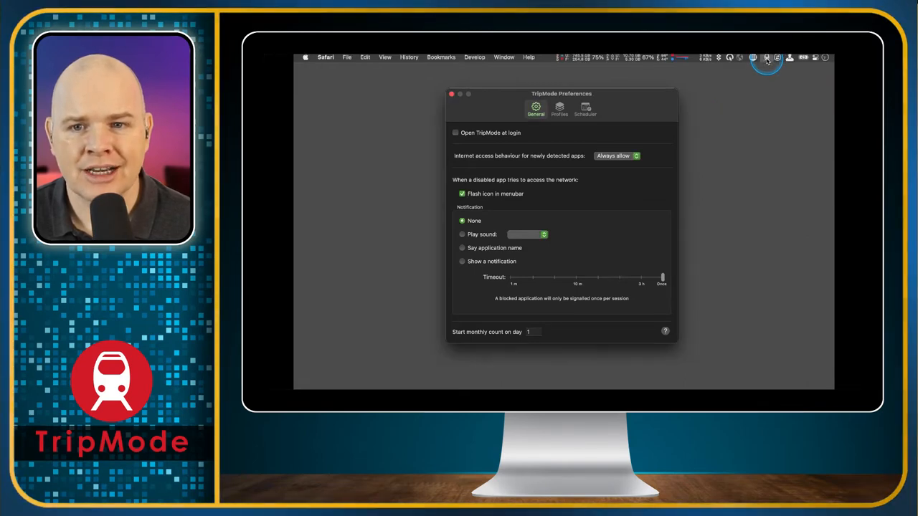
left_click(767, 58)
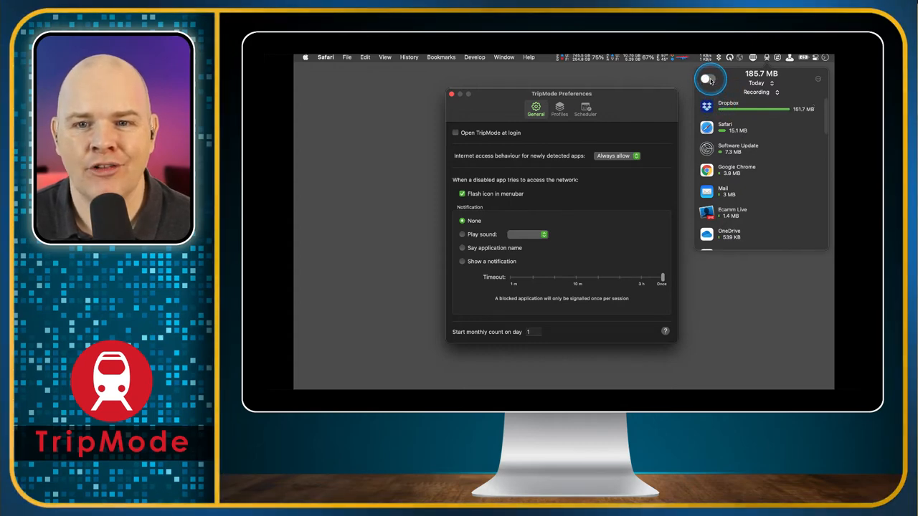
mouse_move(715, 93)
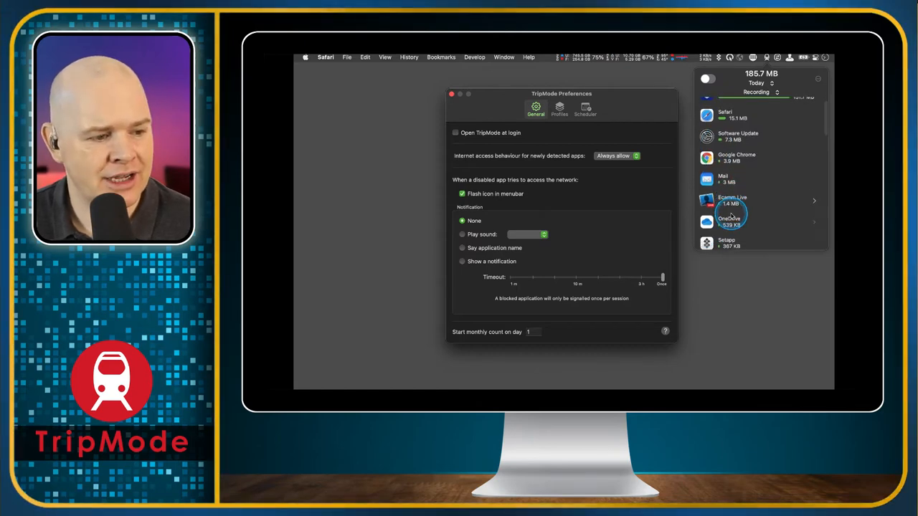
scroll("down", 3)
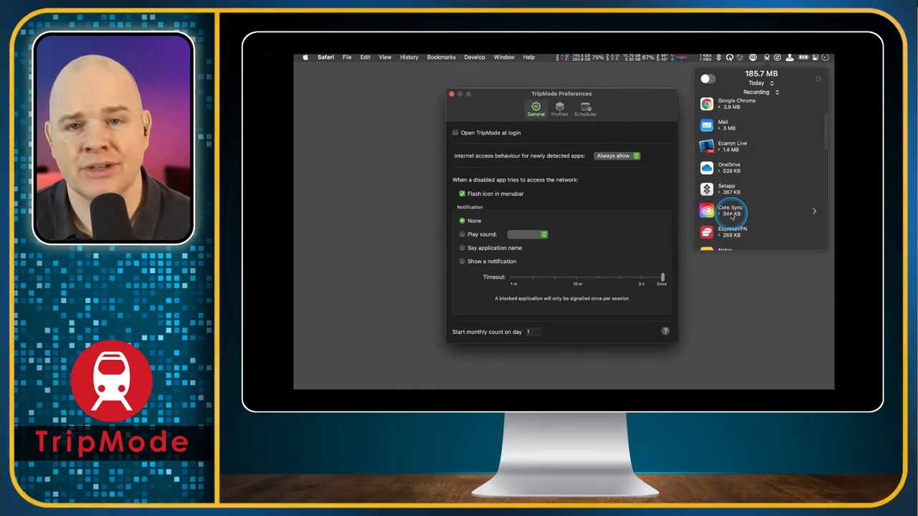
scroll("down", 3)
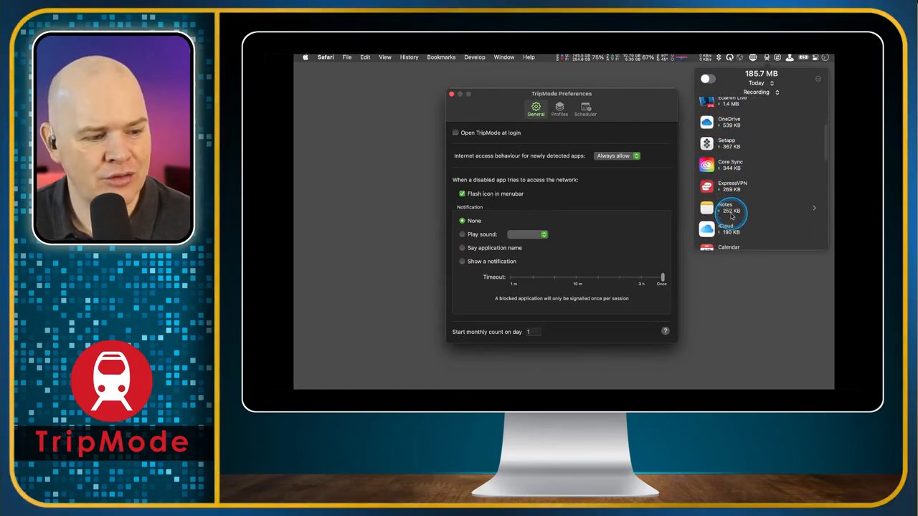
scroll("down", 3)
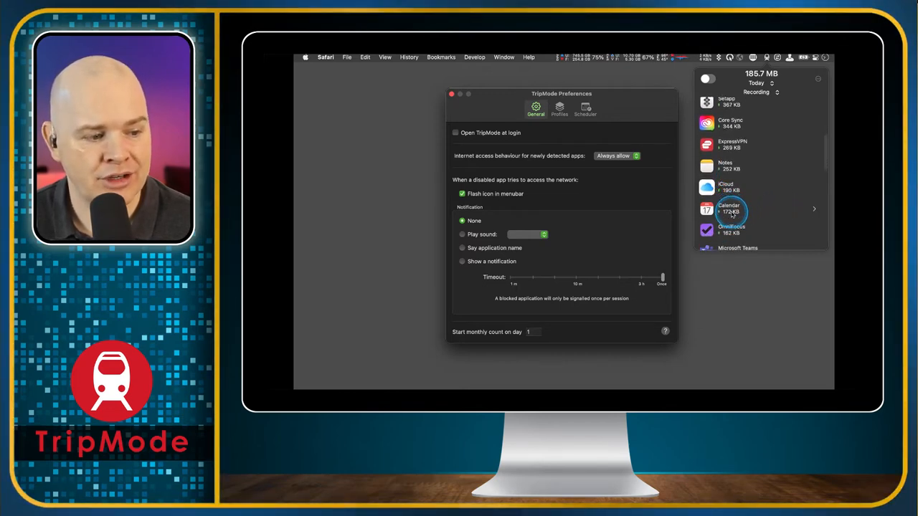
scroll("down", 3)
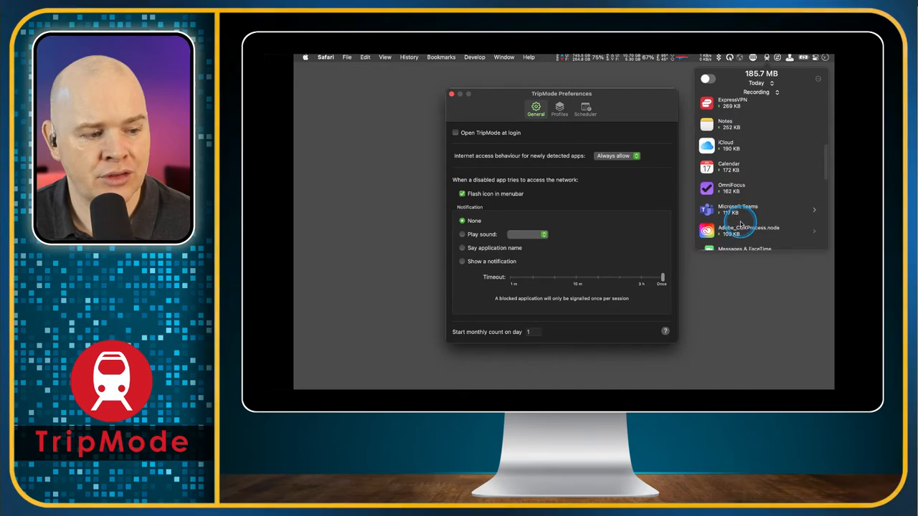
scroll("down", 3)
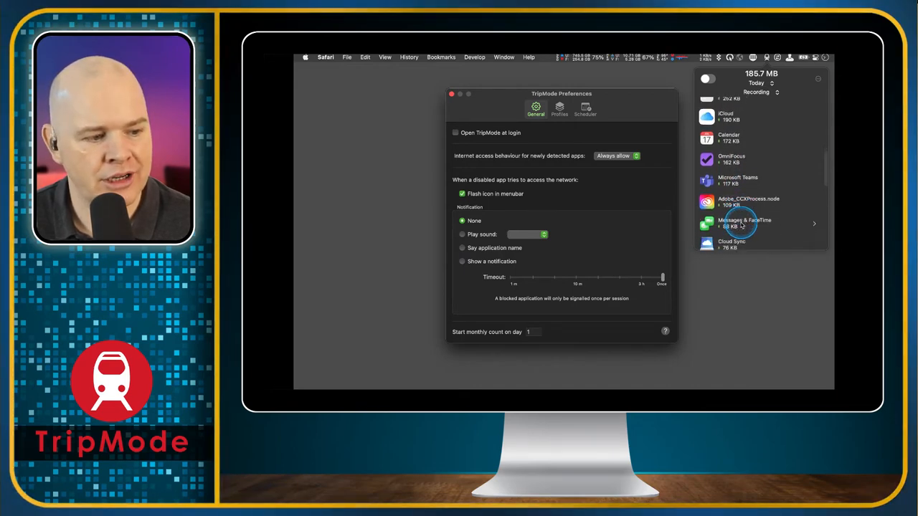
scroll("down", 3)
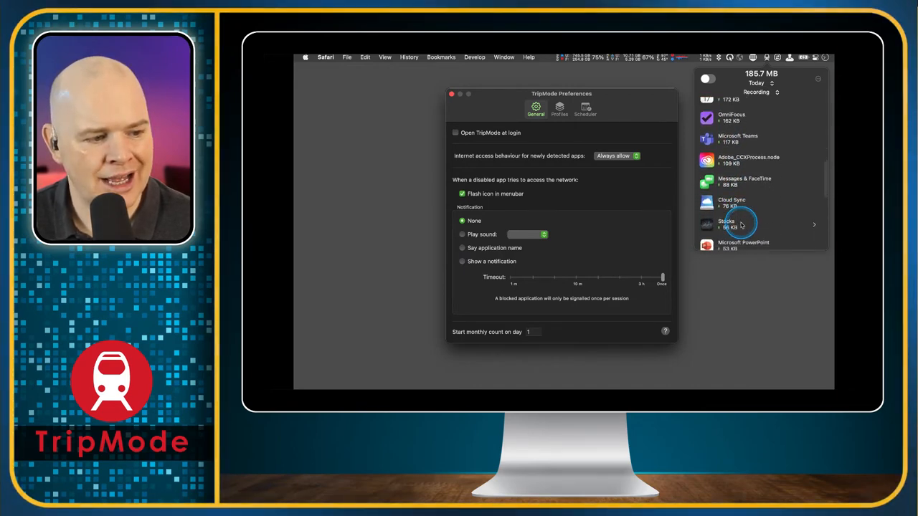
scroll("down", 3)
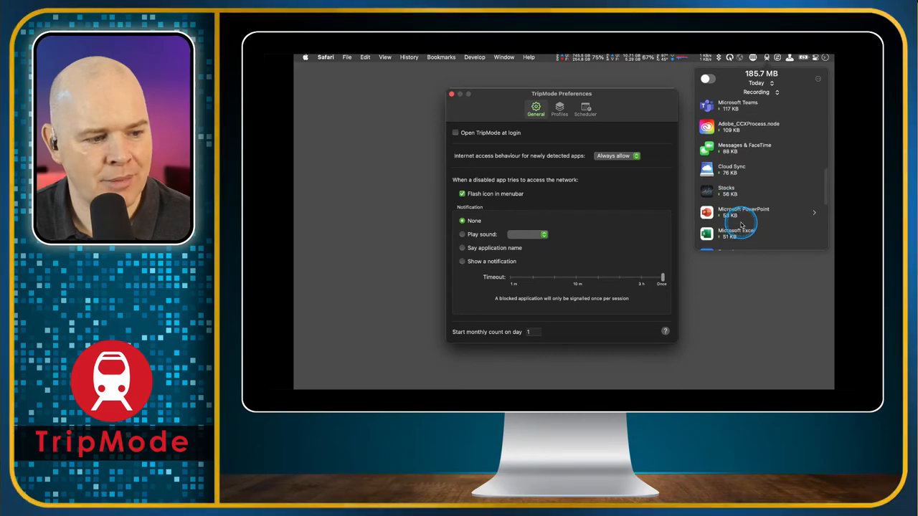
scroll("down", 3)
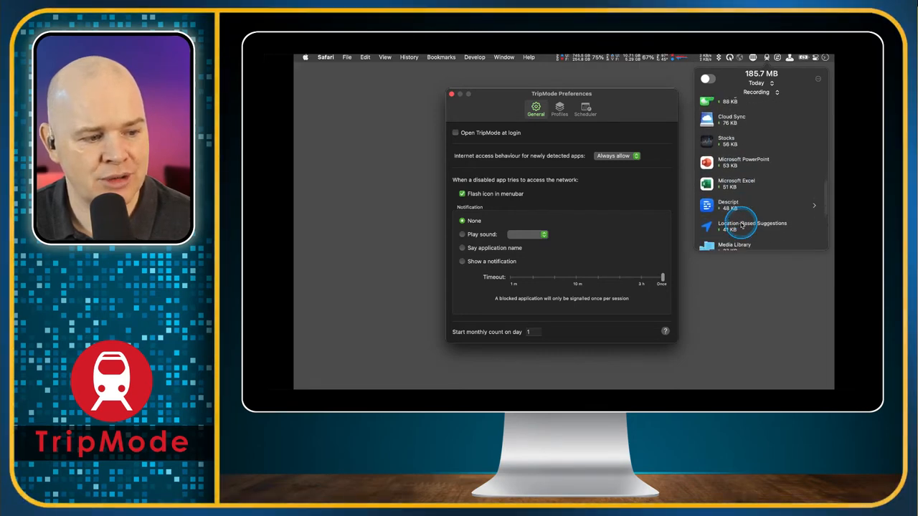
scroll("down", 3)
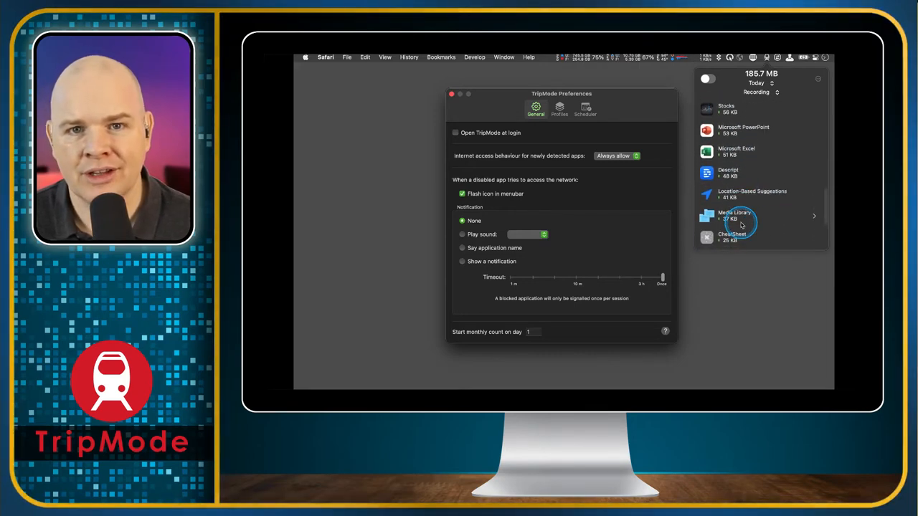
scroll("down", 3)
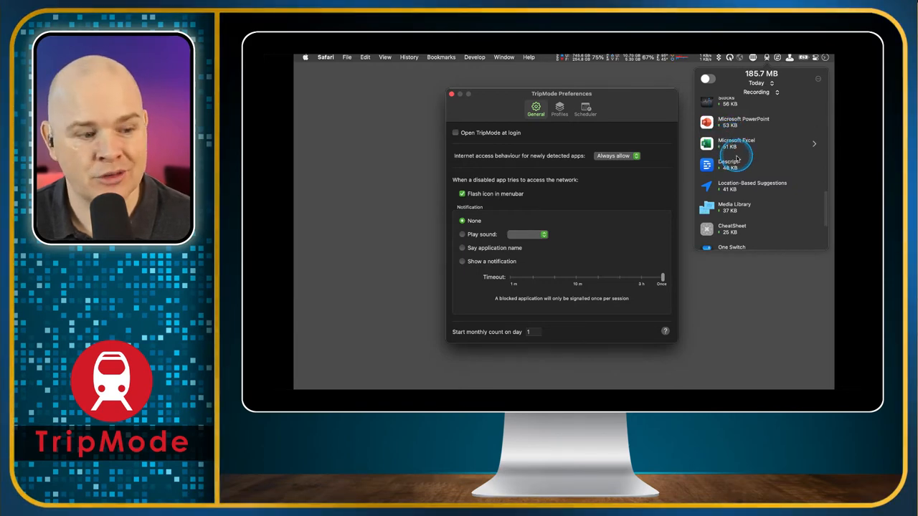
scroll("down", 3)
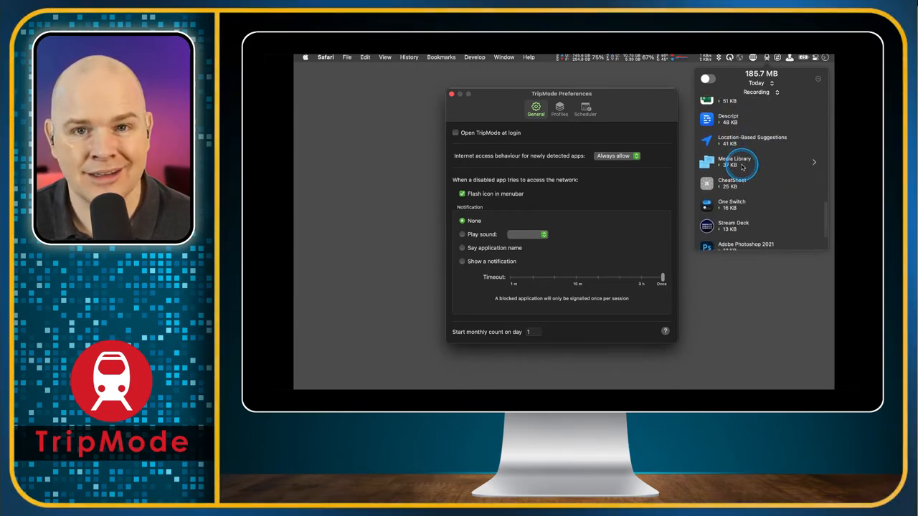
scroll("down", 3)
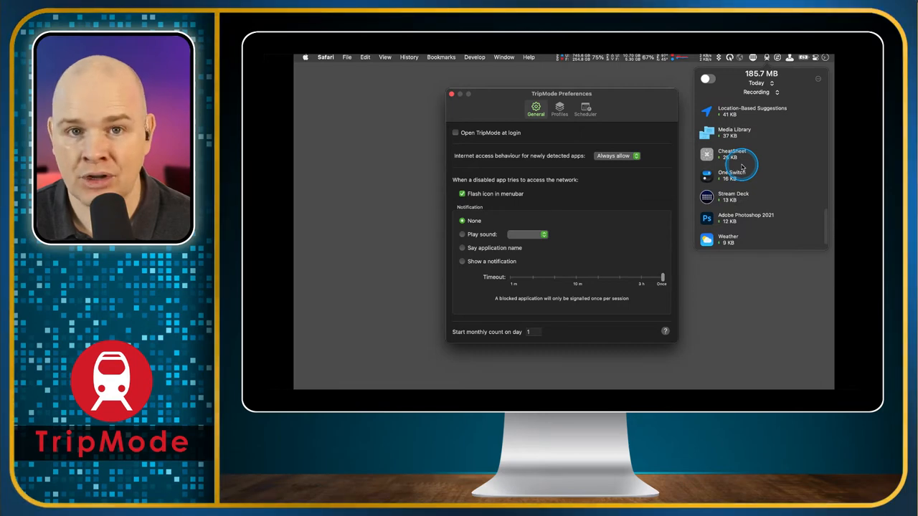
scroll("down", 3)
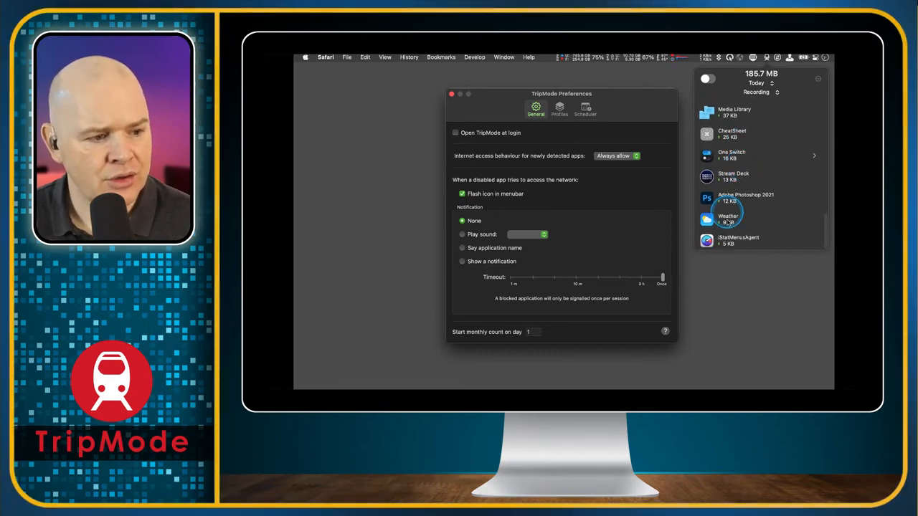
mouse_move(742, 177)
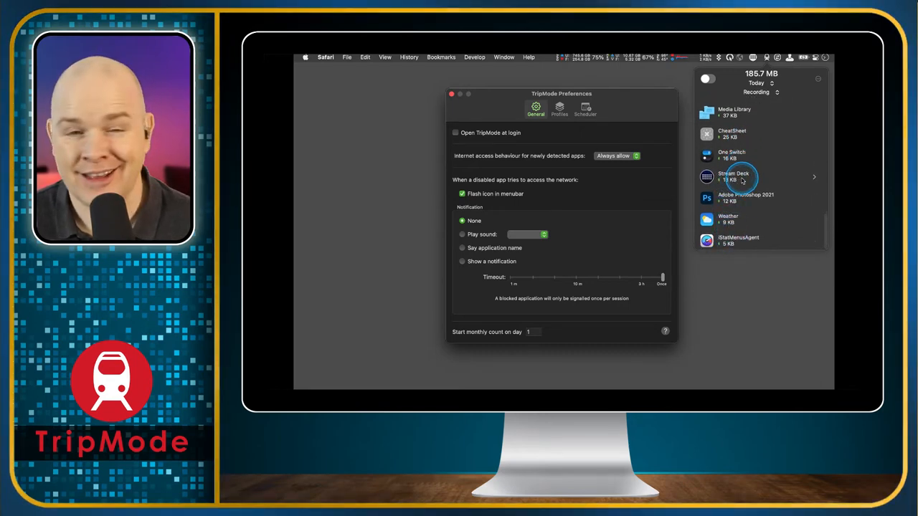
scroll("up", 3)
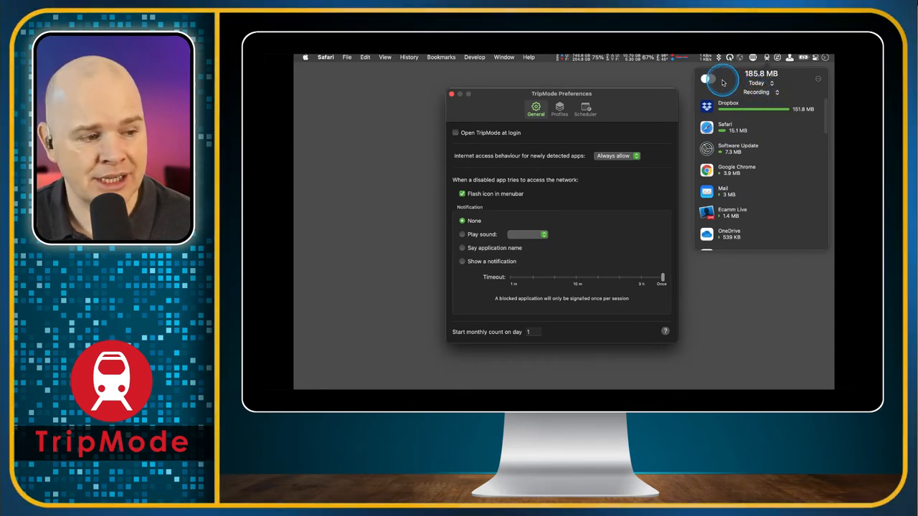
Switch TripMode on so Google Chrome, Ecamm Live and Safari get internet access.
left_click(706, 79)
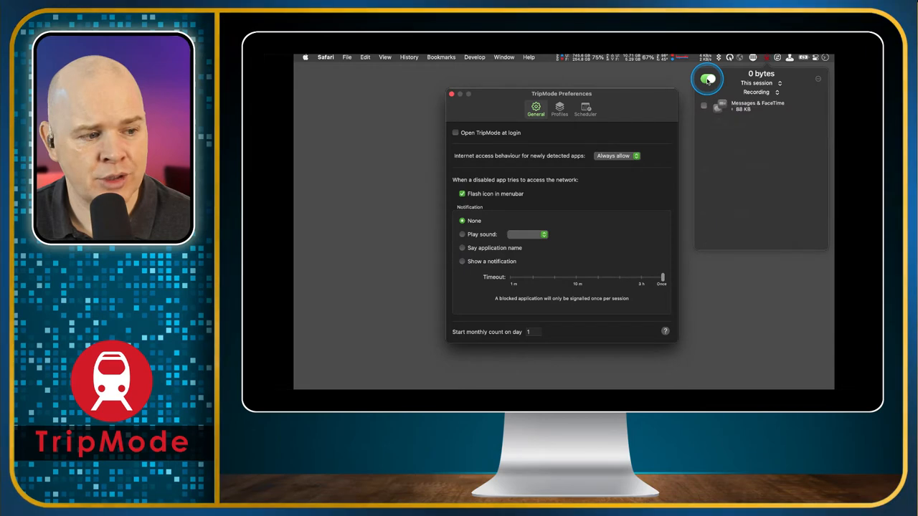
left_click(706, 78)
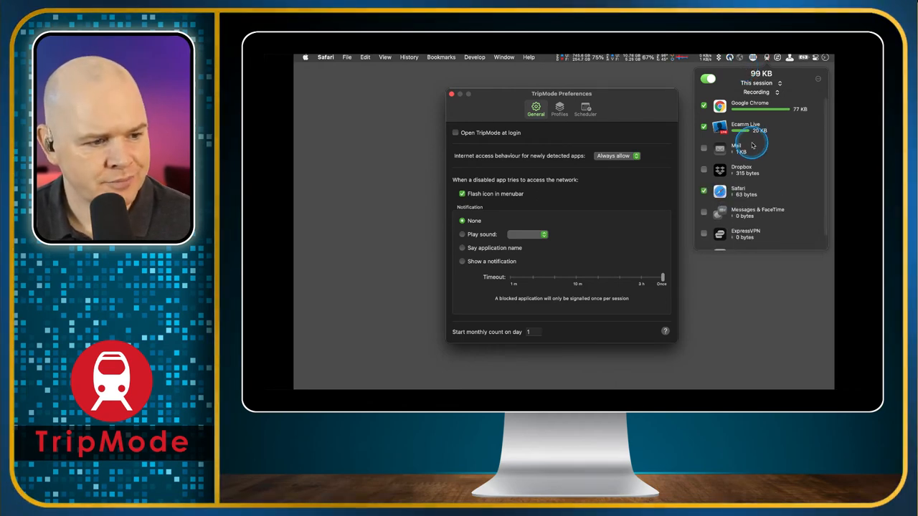
mouse_move(619, 115)
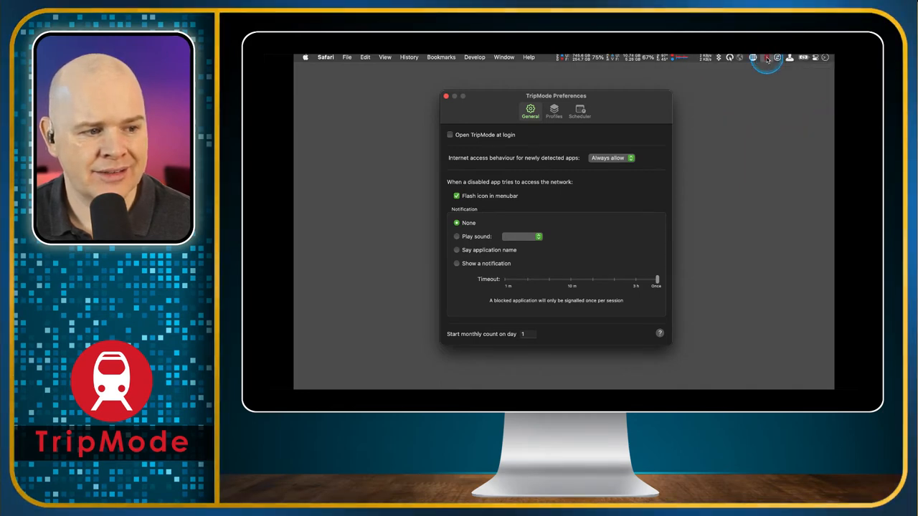
Close the menu bar panel and show the Always block/Always allow choices for newly detected apps.
left_click(766, 58)
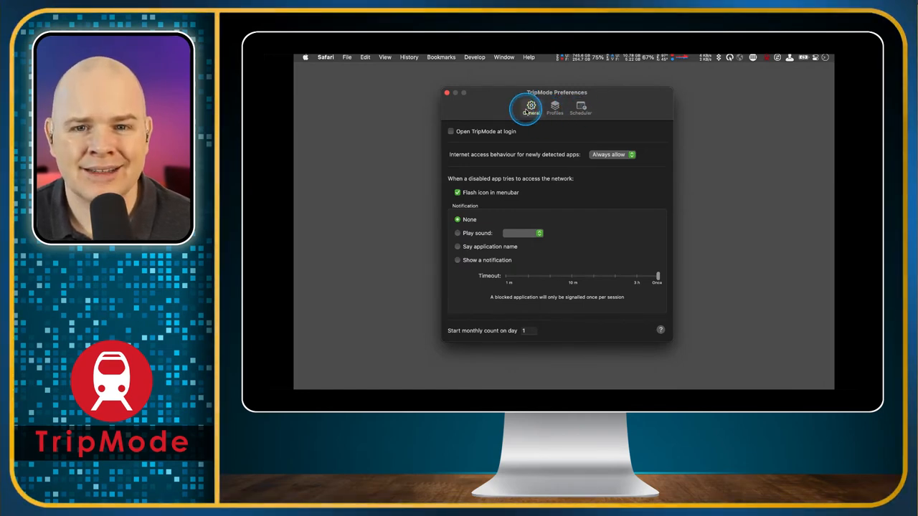
mouse_move(470, 119)
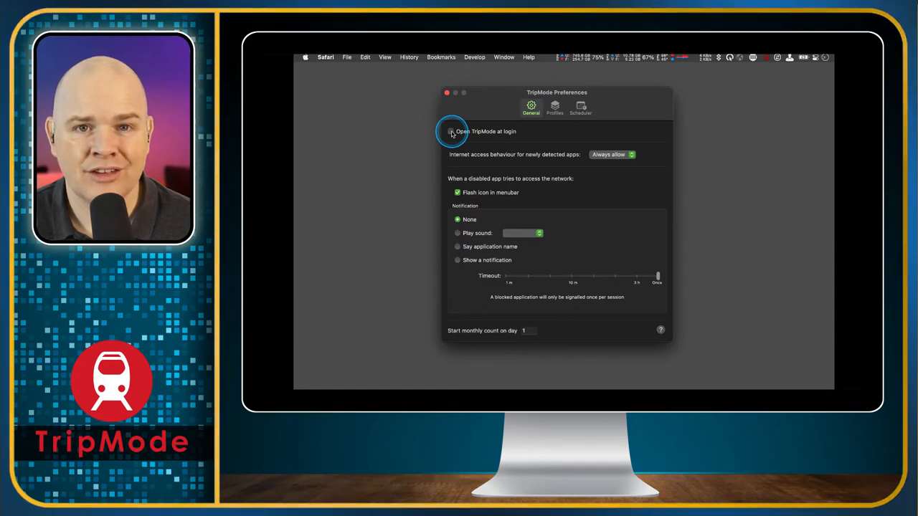
left_click(452, 131)
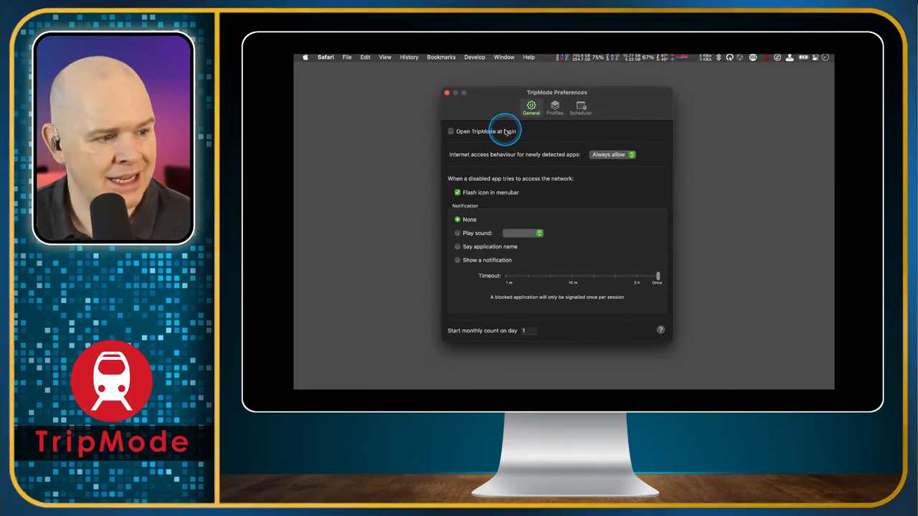
mouse_move(470, 155)
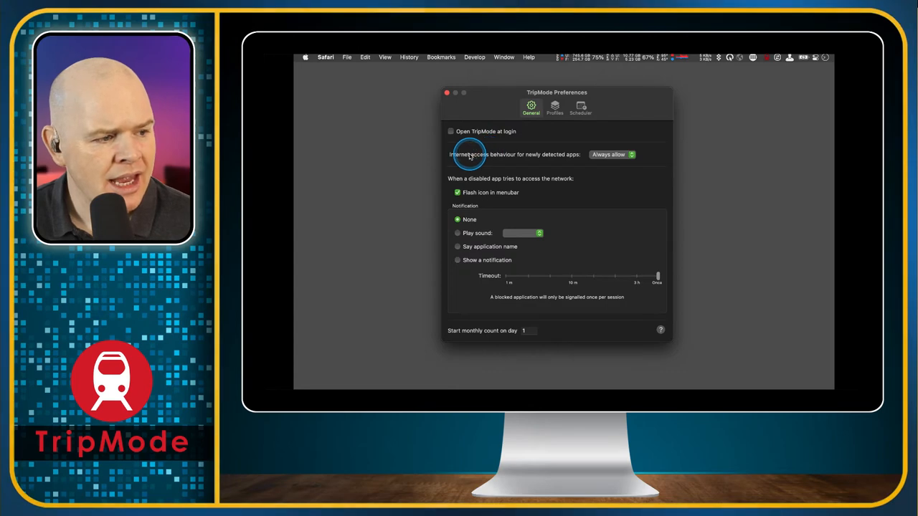
mouse_move(629, 157)
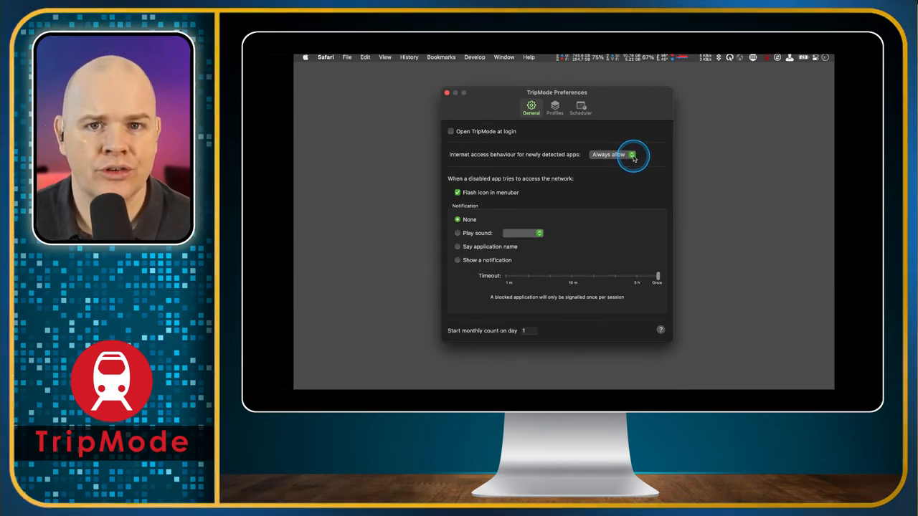
left_click(613, 155)
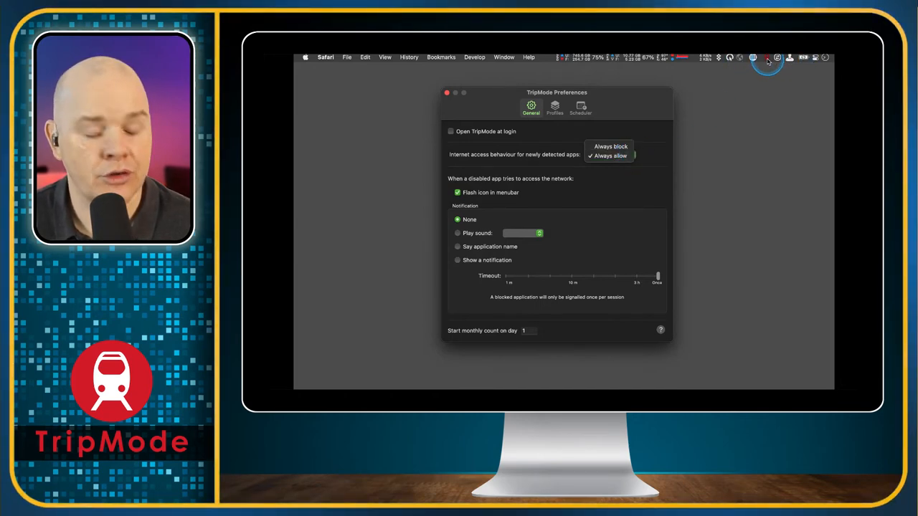
left_click(610, 155)
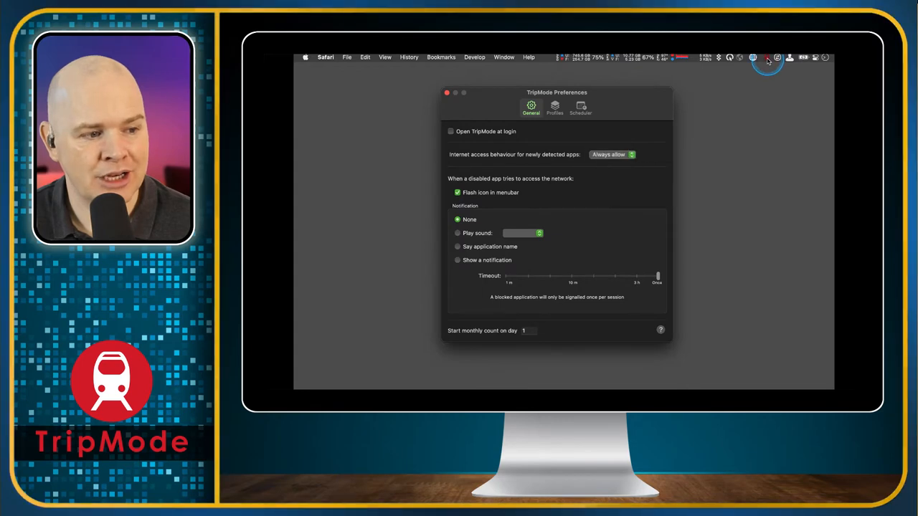
left_click(767, 58)
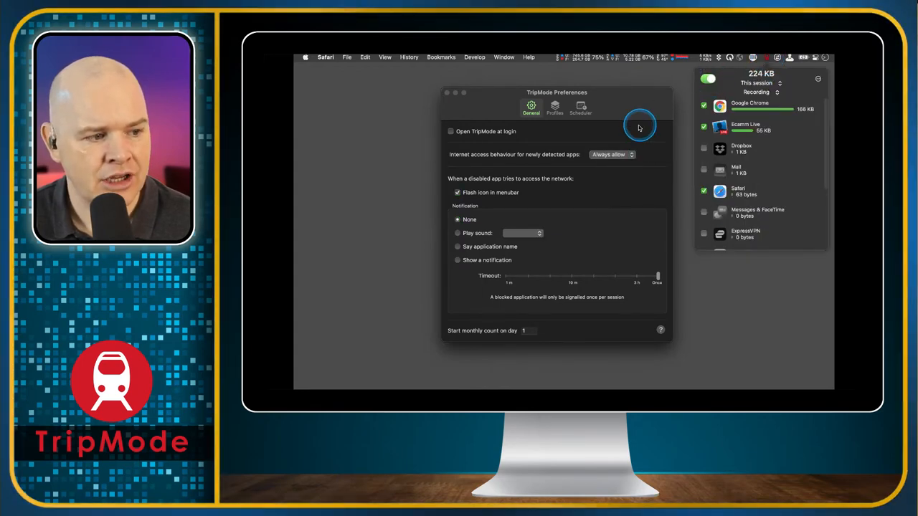
mouse_move(763, 127)
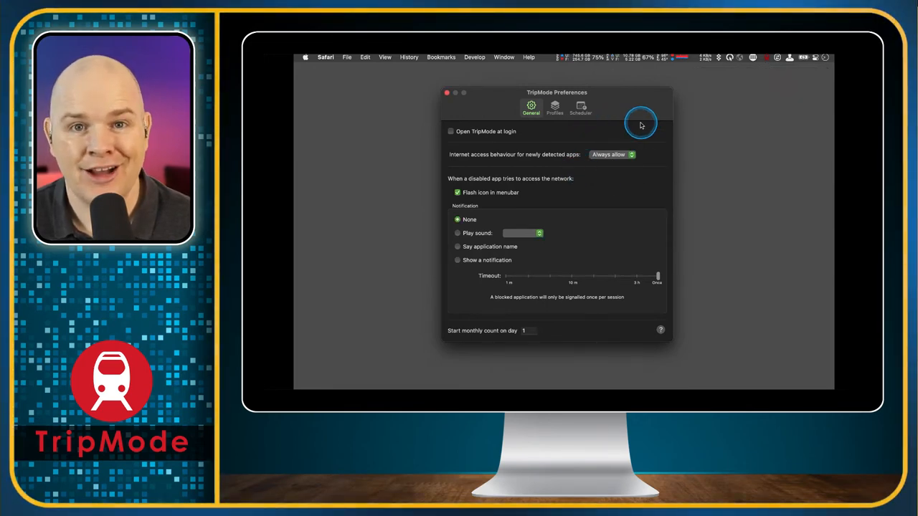
left_click(612, 154)
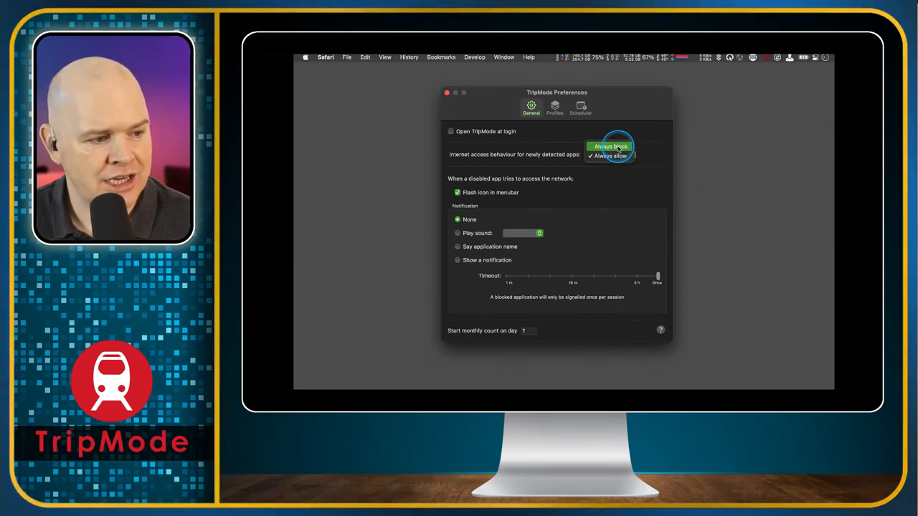
Set newly detected apps to Always block, keeping Flash icon in menubar checked.
left_click(610, 146)
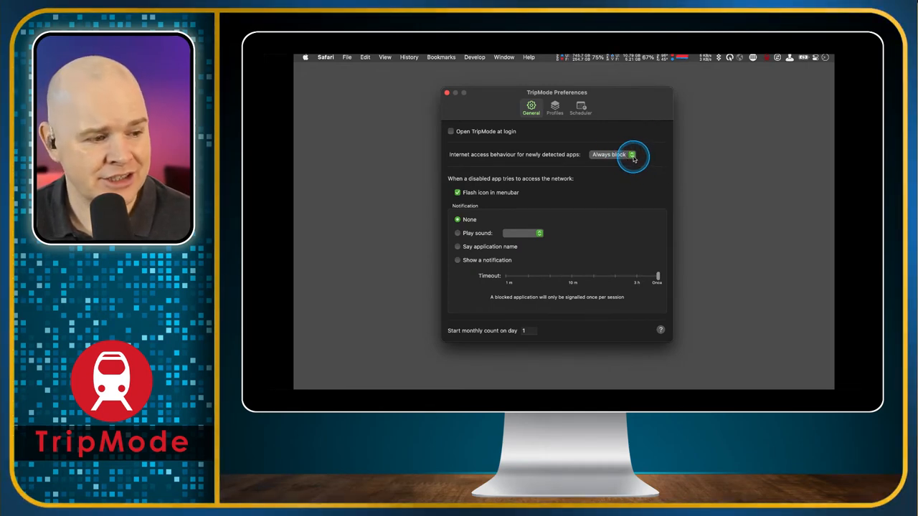
mouse_move(464, 180)
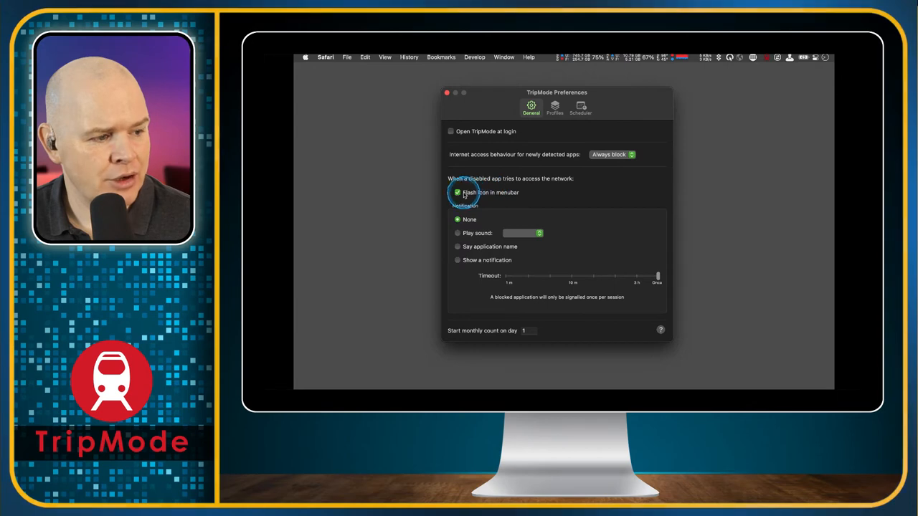
left_click(457, 192)
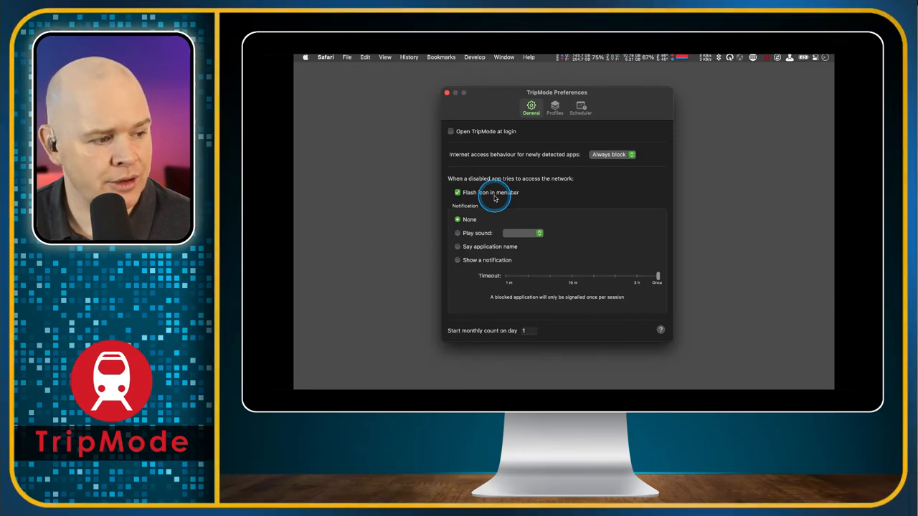
mouse_move(458, 233)
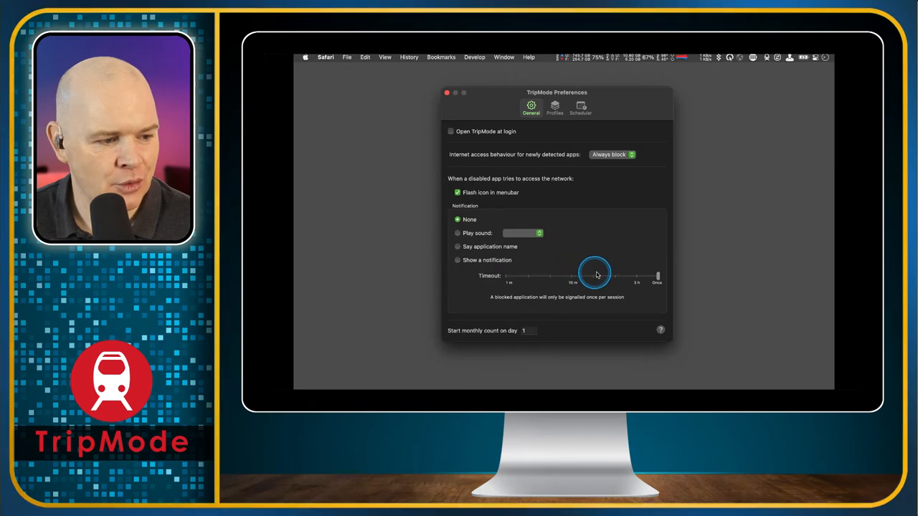
left_click_drag(595, 274, 653, 276)
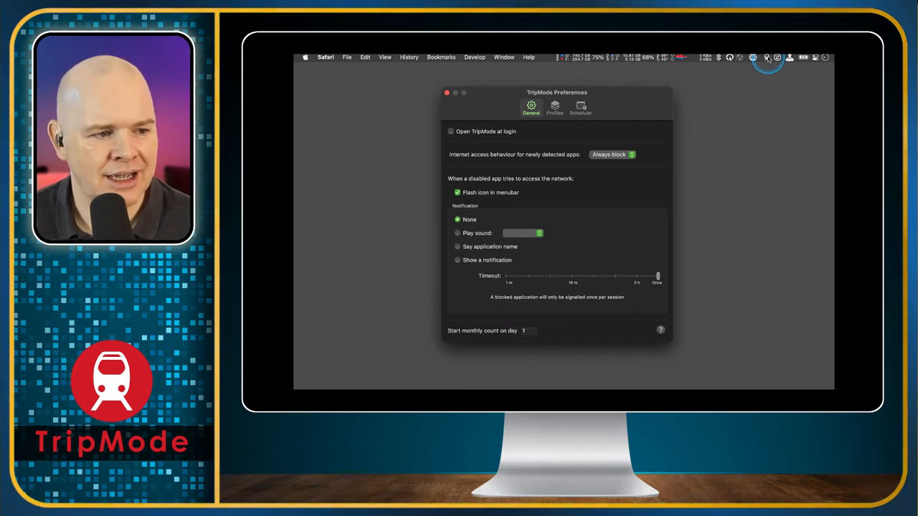
left_click(778, 57)
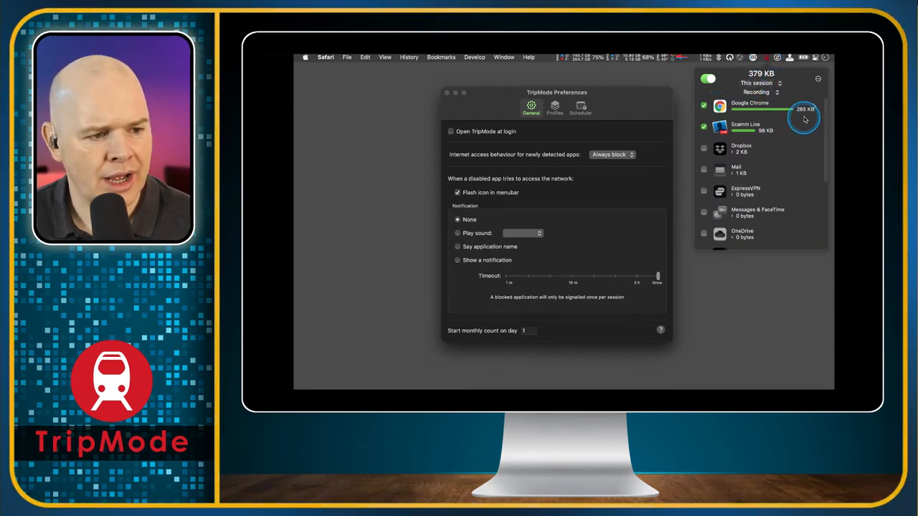
mouse_move(776, 144)
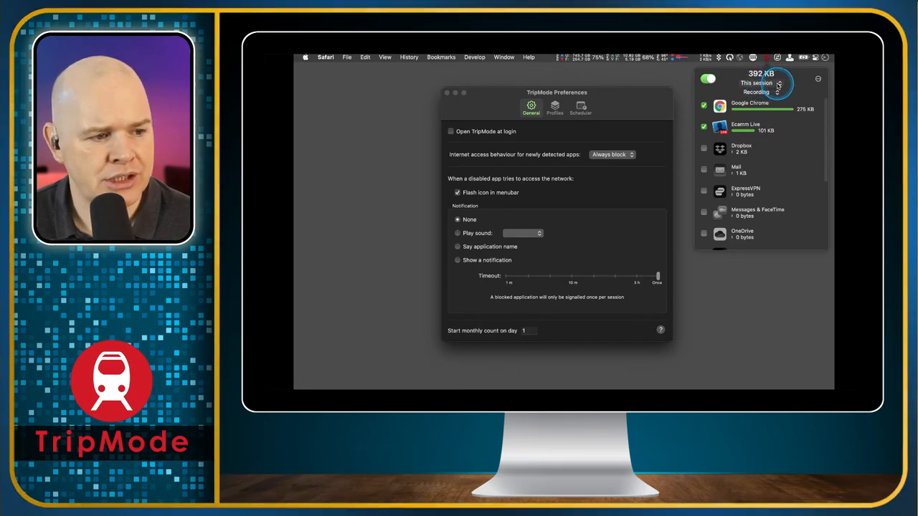
left_click(755, 83)
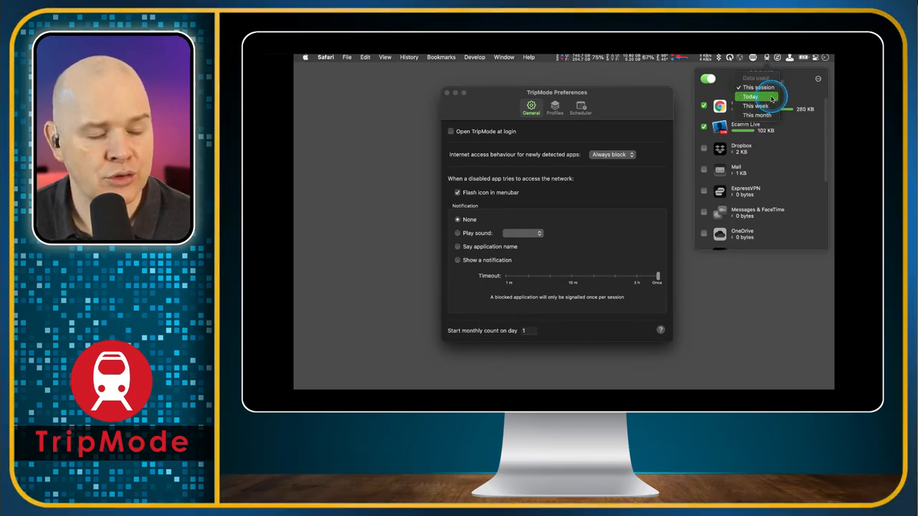
mouse_move(756, 116)
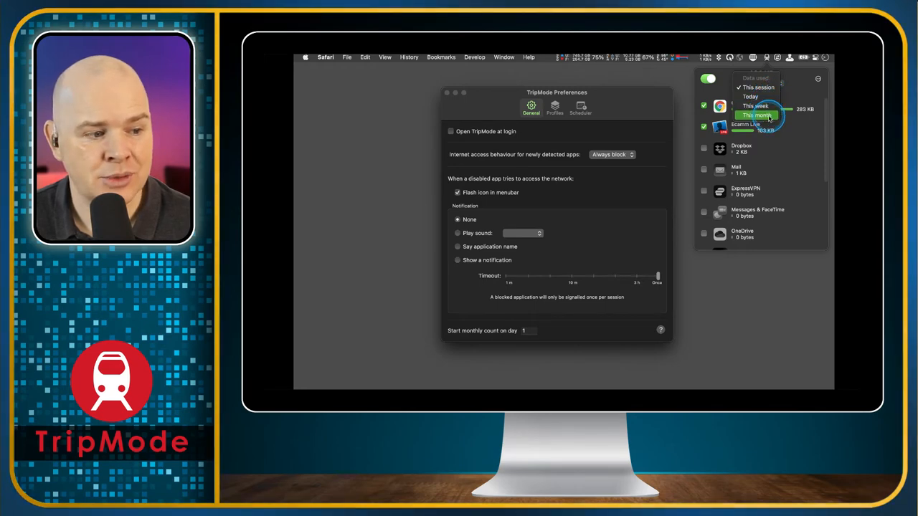
left_click(757, 116)
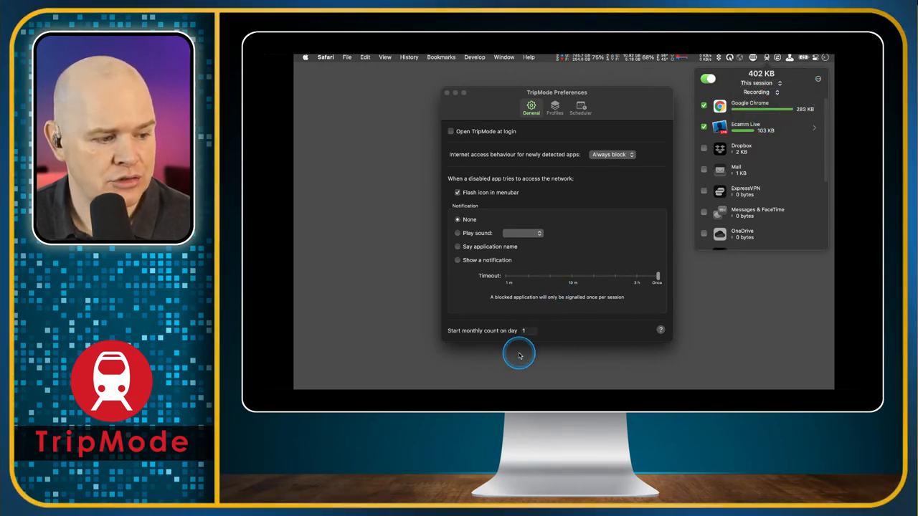
mouse_move(533, 331)
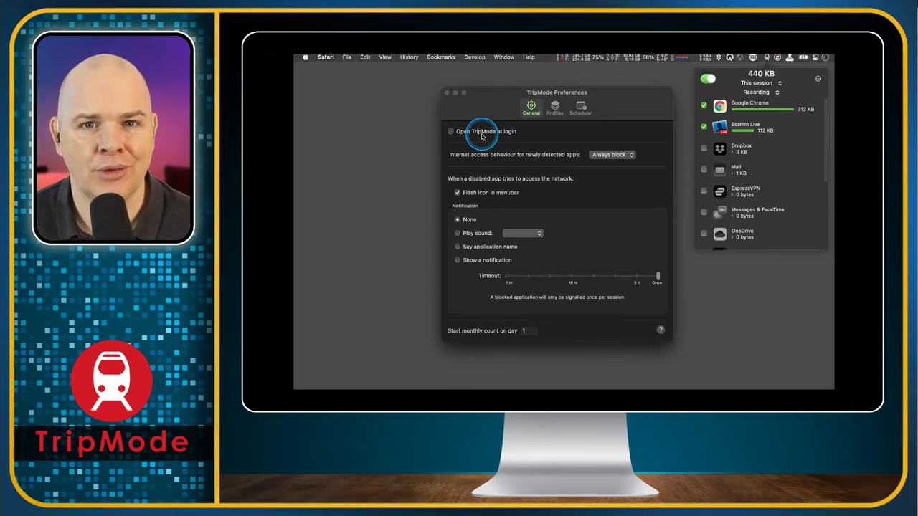
mouse_move(566, 144)
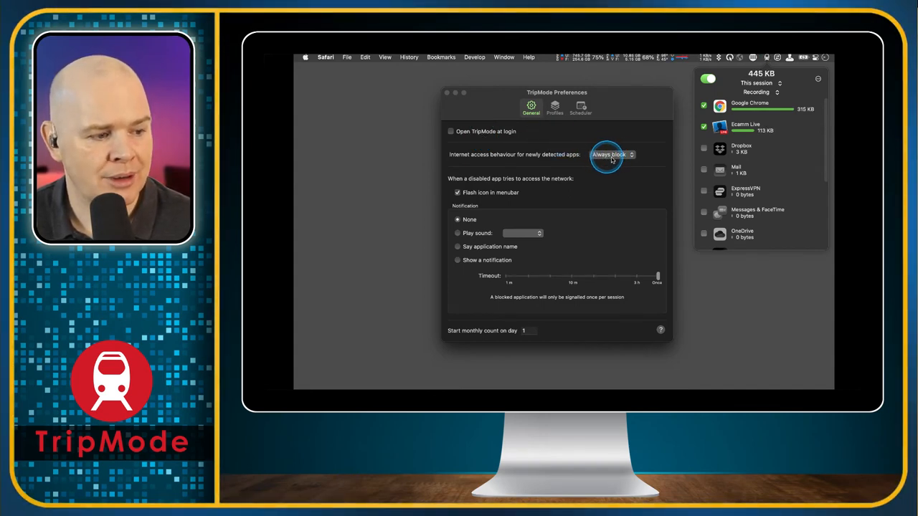
mouse_move(534, 187)
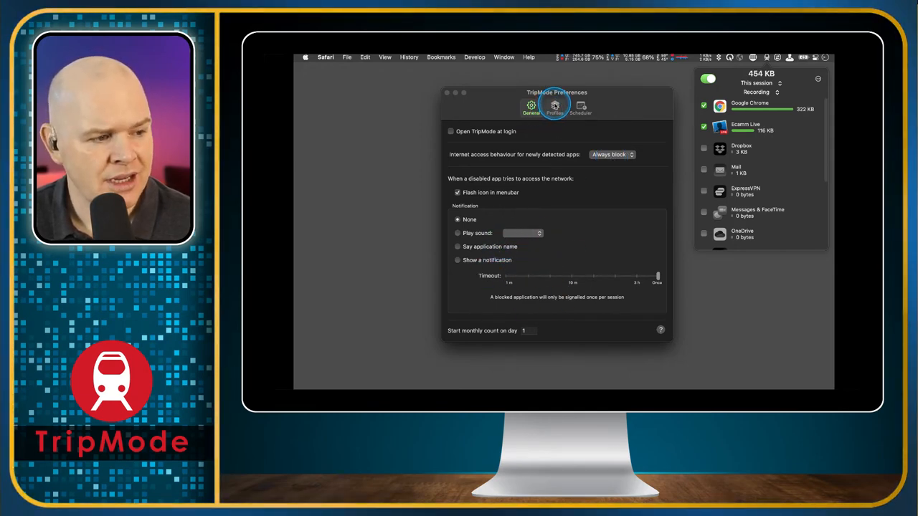
Open the Profiles tab and show the No, Automatically and Manually switching options.
left_click(555, 107)
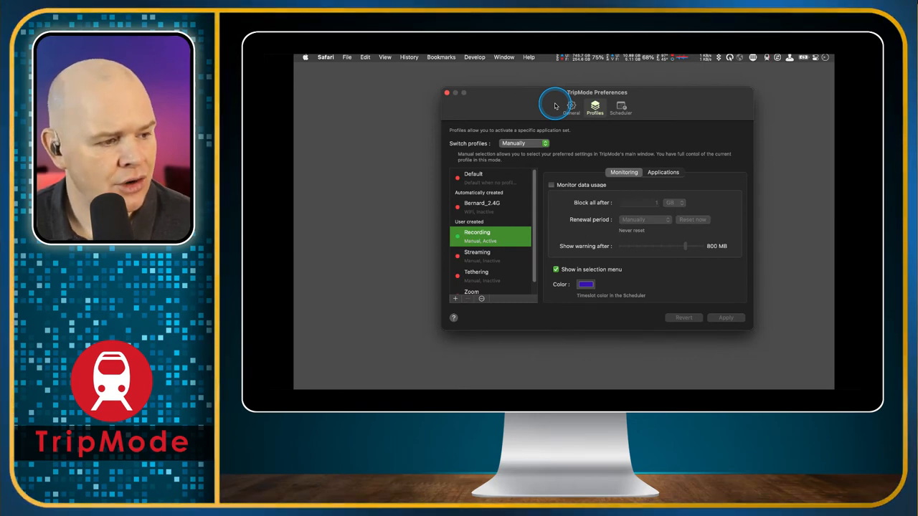
mouse_move(508, 159)
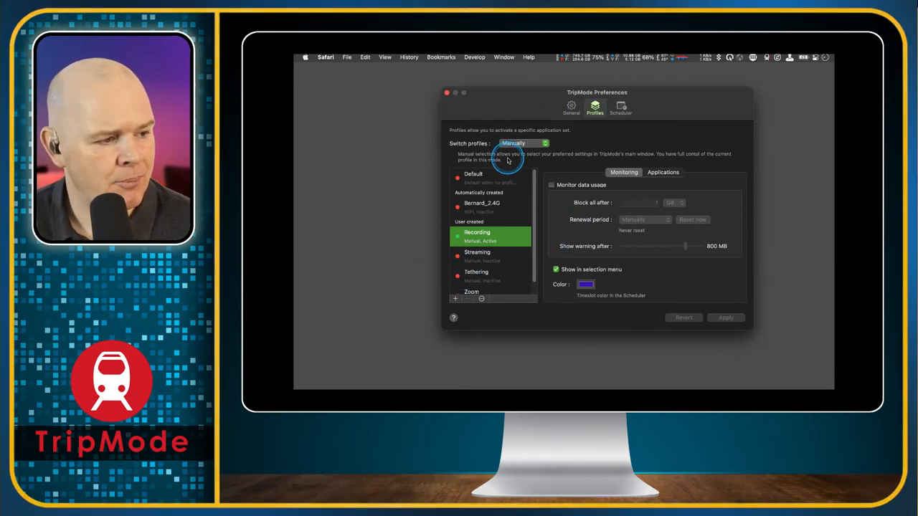
mouse_move(593, 246)
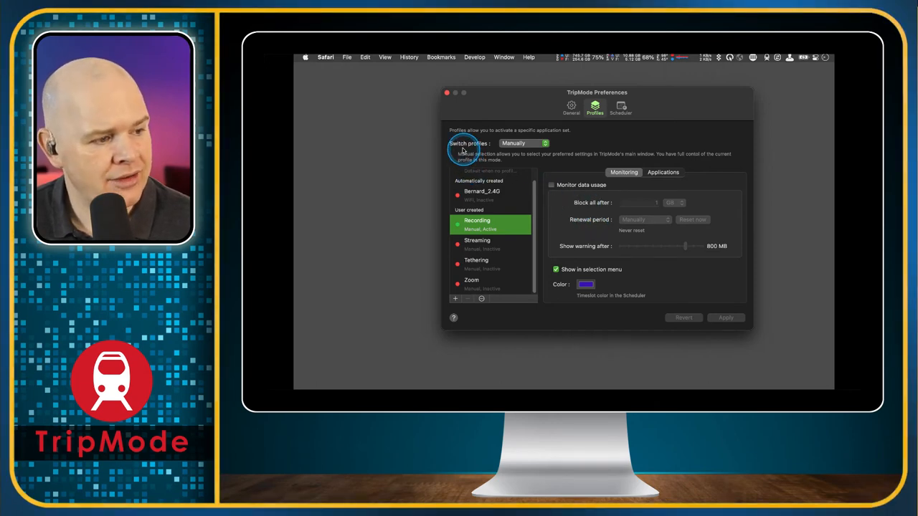
mouse_move(545, 144)
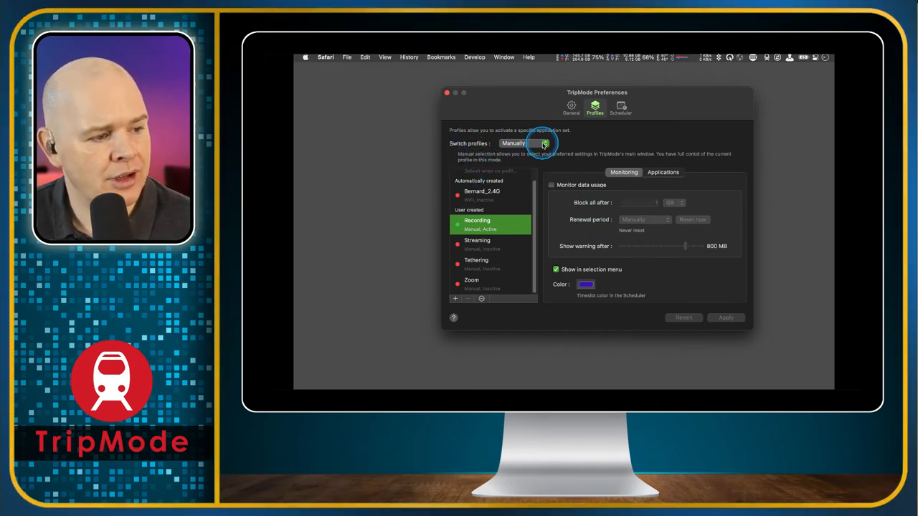
left_click(520, 143)
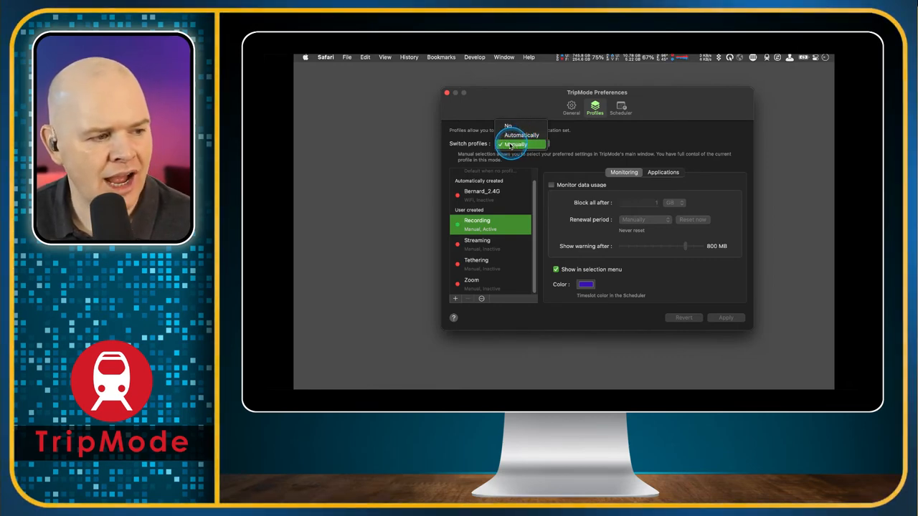
mouse_move(628, 132)
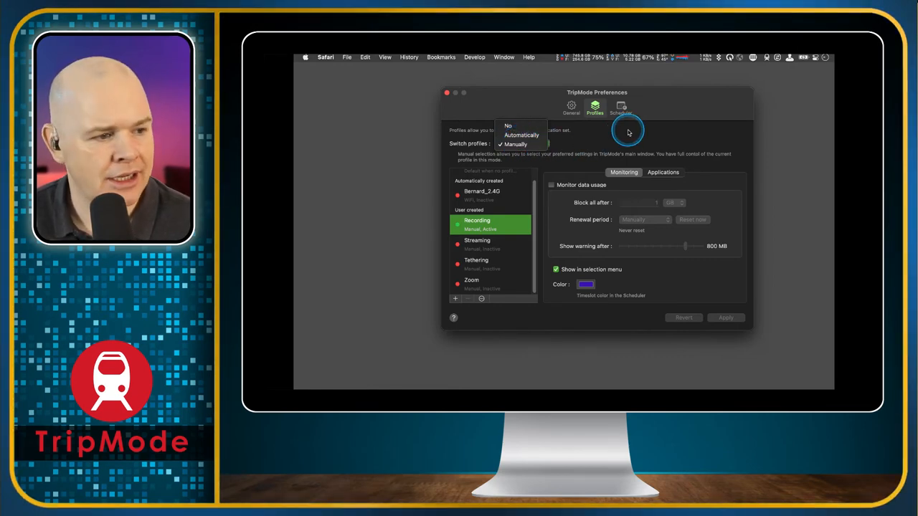
Keep profile switching on Manually and view the Recording profile's Monitoring settings.
left_click(515, 145)
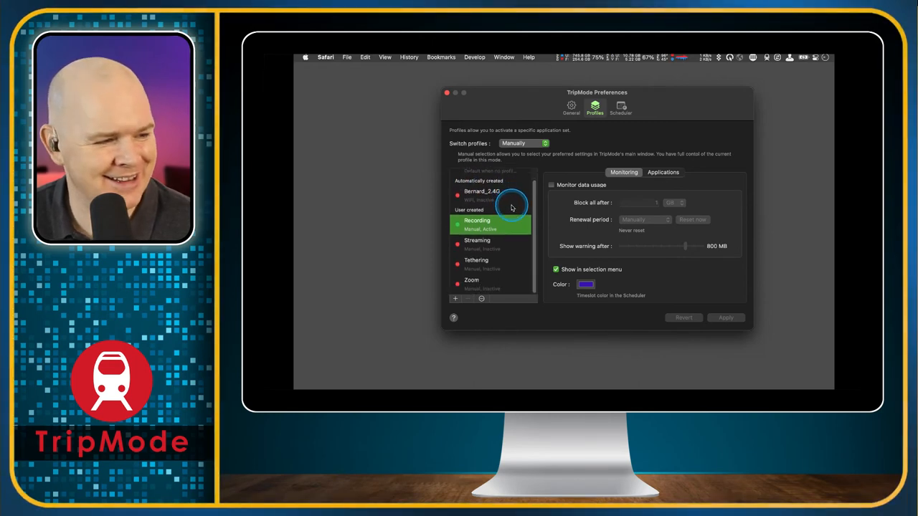
mouse_move(471, 200)
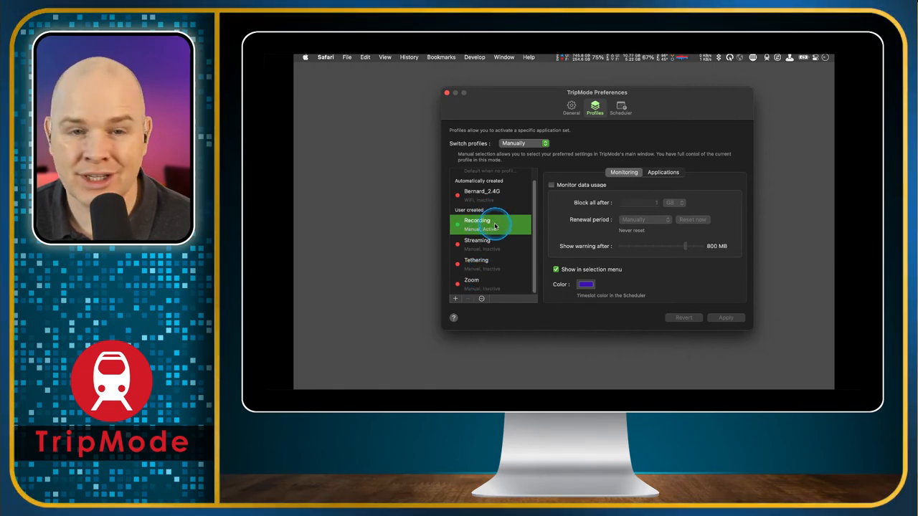
mouse_move(492, 249)
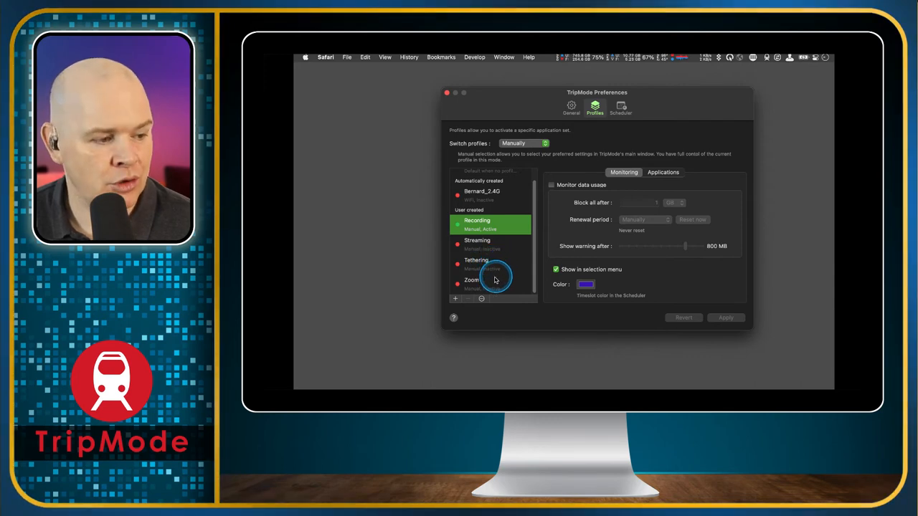
mouse_move(482, 284)
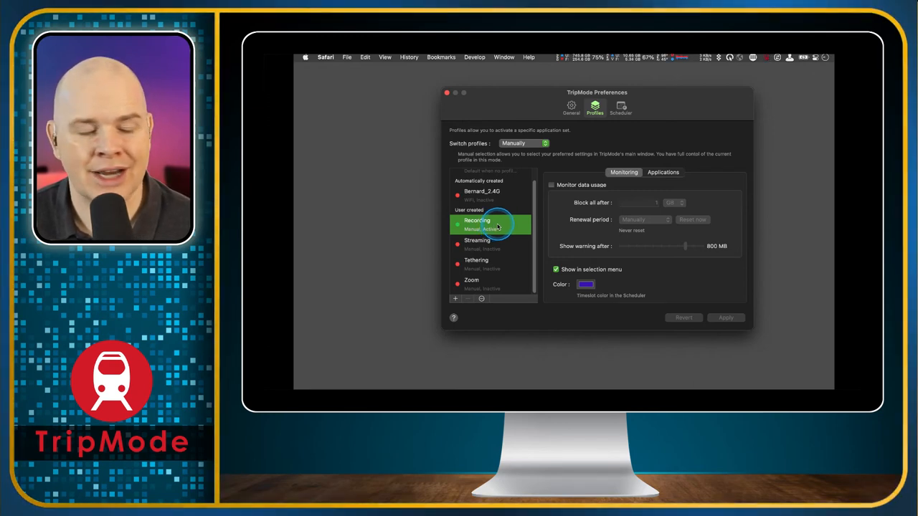
mouse_move(475, 265)
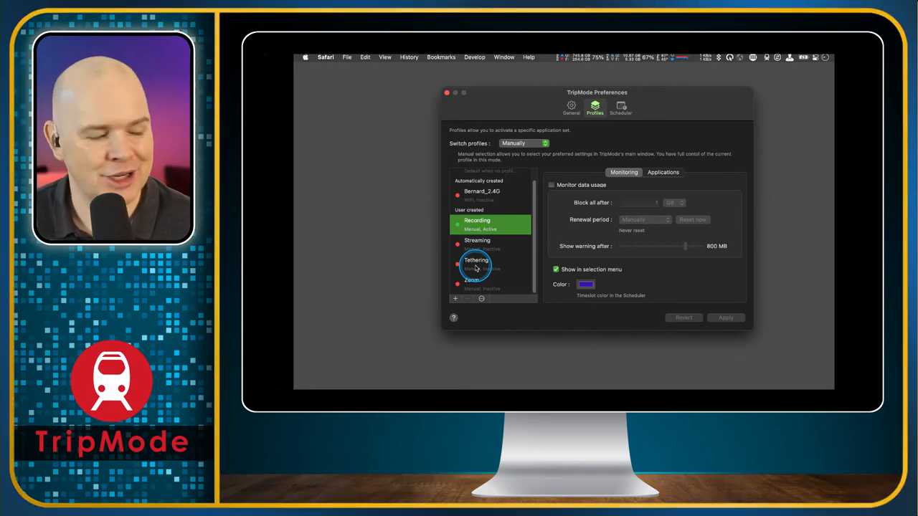
mouse_move(494, 270)
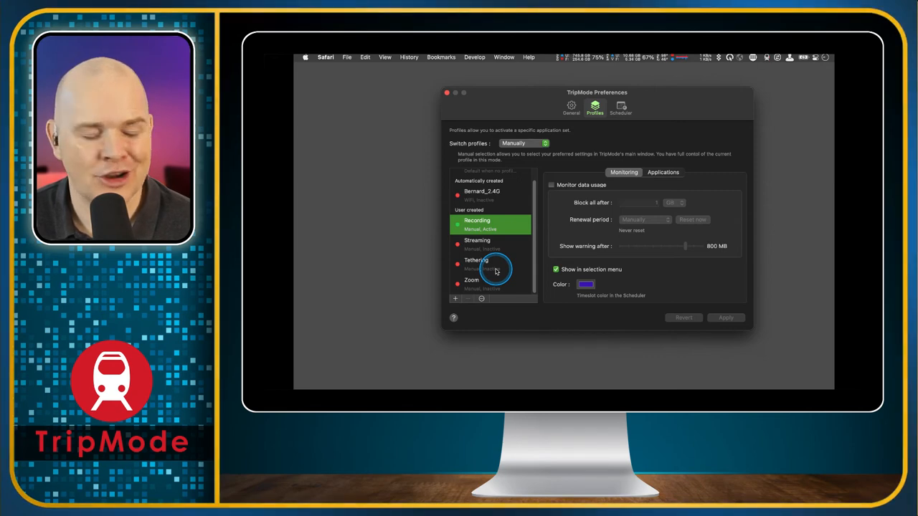
mouse_move(472, 287)
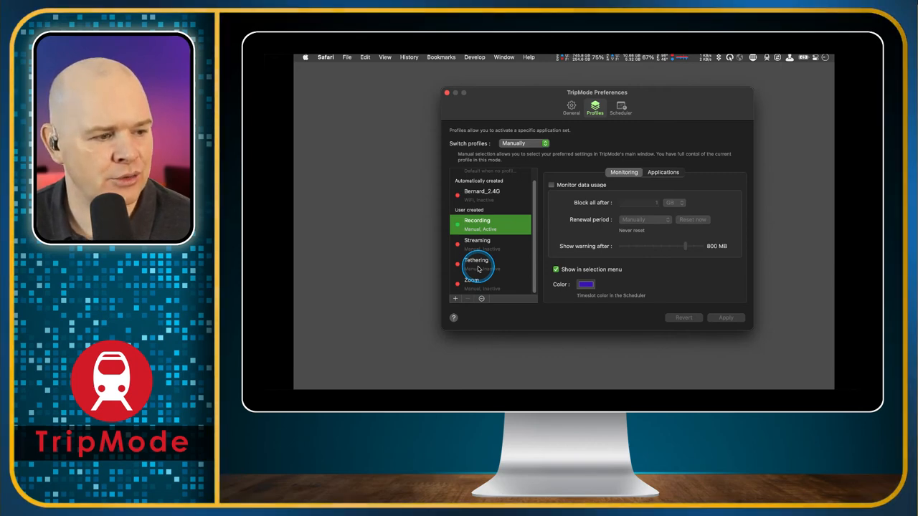
mouse_move(590, 170)
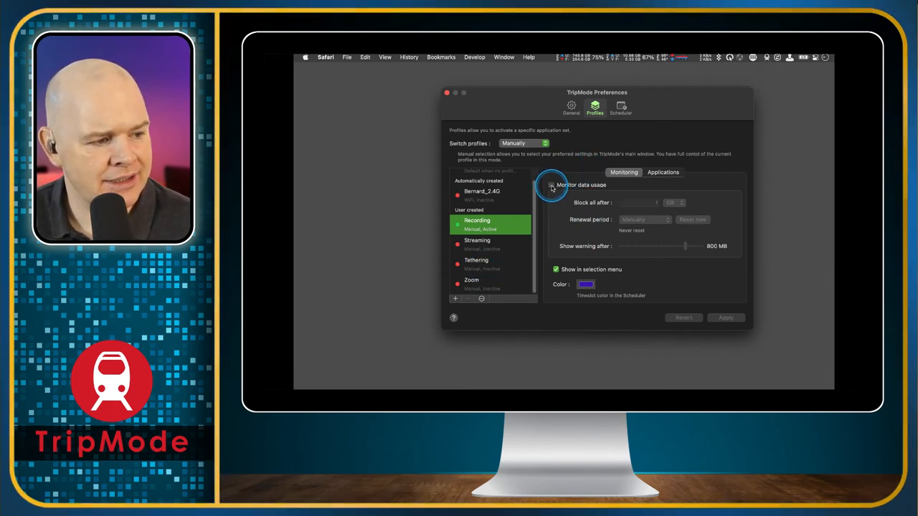
left_click(552, 185)
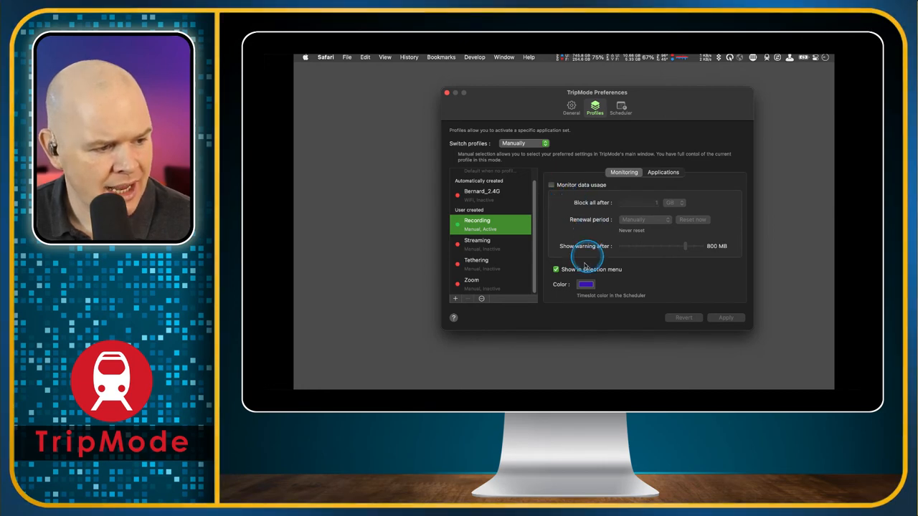
mouse_move(595, 202)
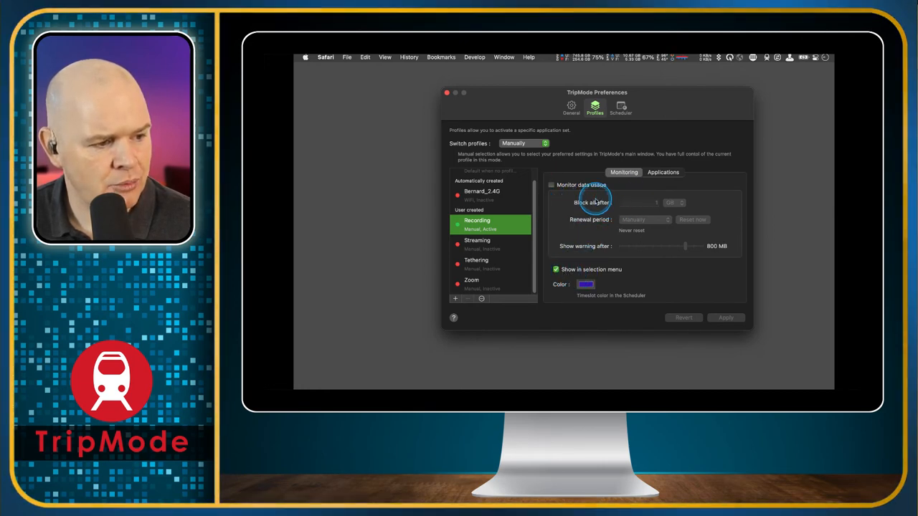
mouse_move(620, 192)
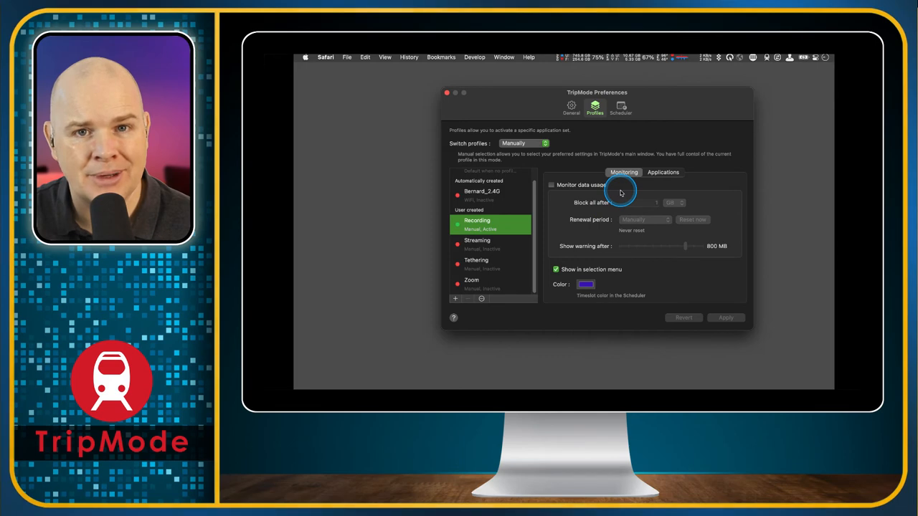
mouse_move(545, 194)
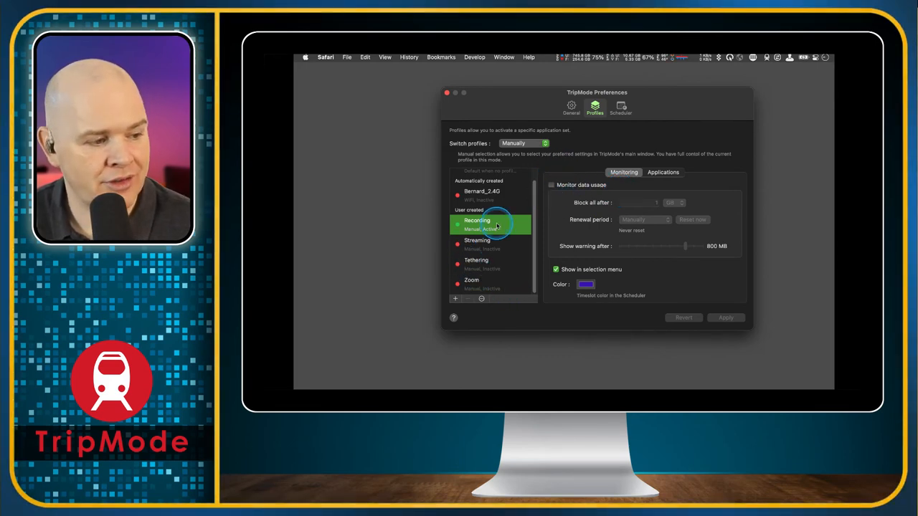
mouse_move(566, 210)
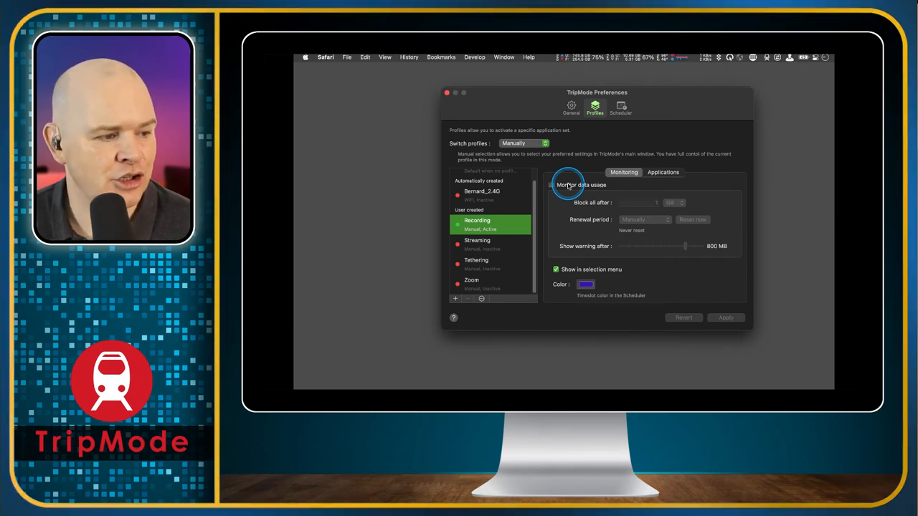
mouse_move(538, 201)
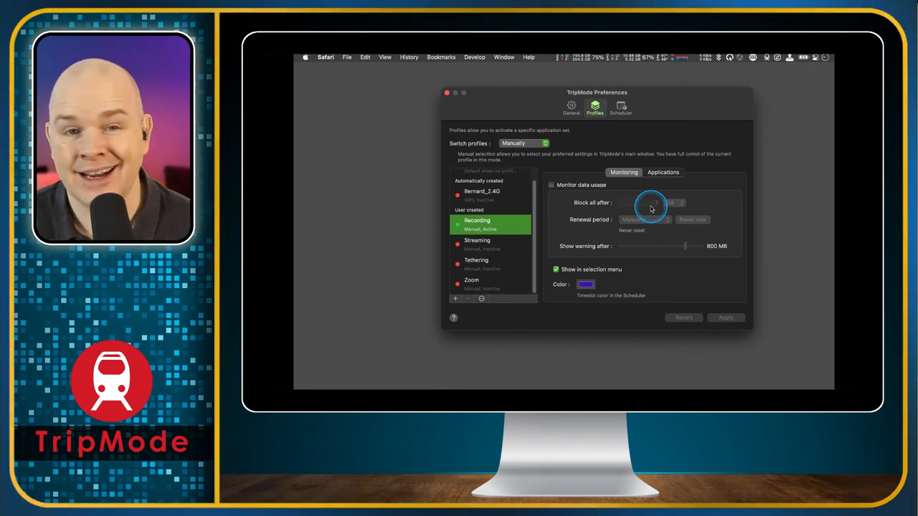
mouse_move(525, 273)
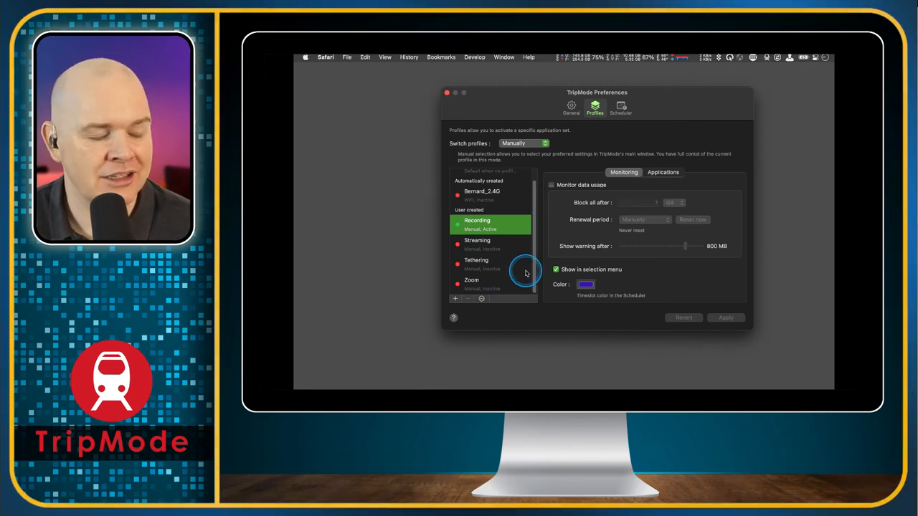
mouse_move(618, 246)
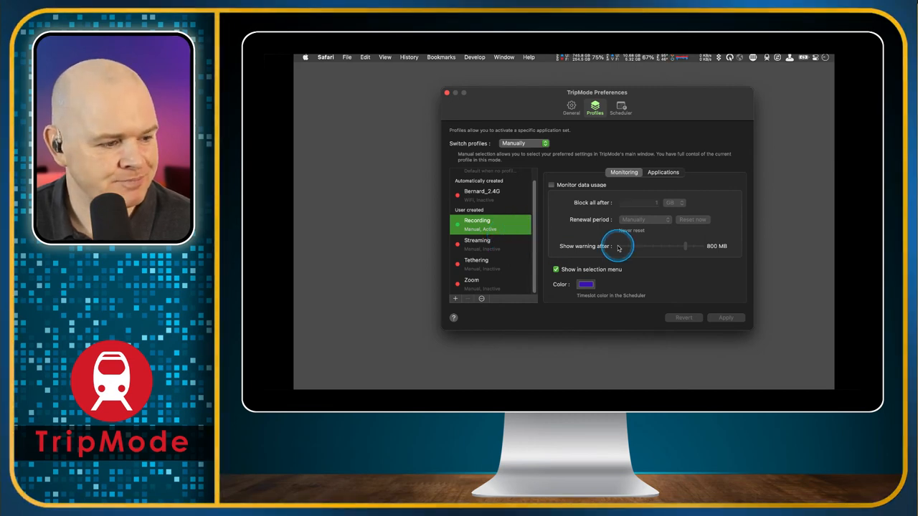
mouse_move(658, 280)
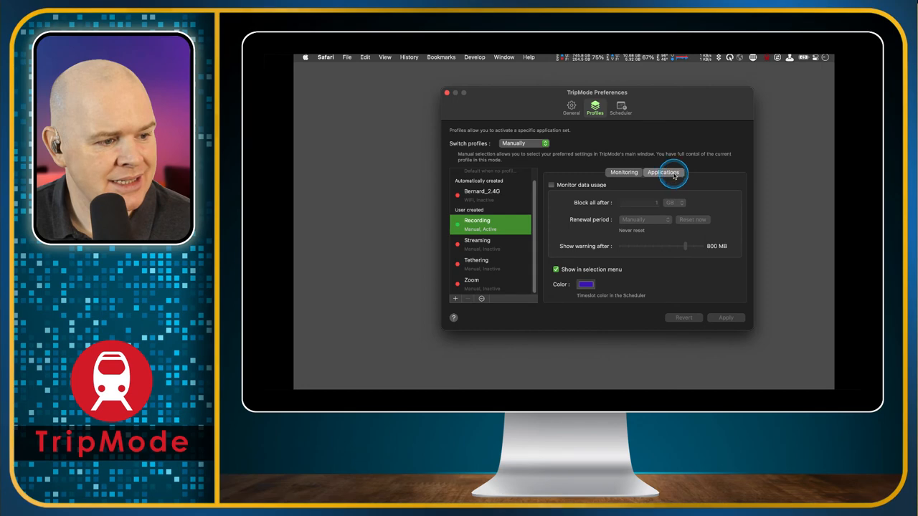
Show the Recording profile's Applications list, starting with 1Password mini and Acrobat Update Helper.
left_click(663, 172)
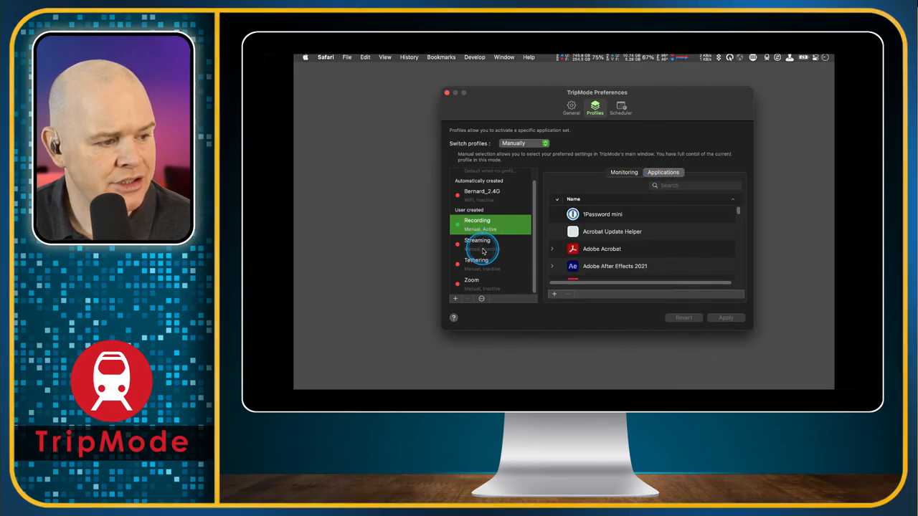
mouse_move(476, 228)
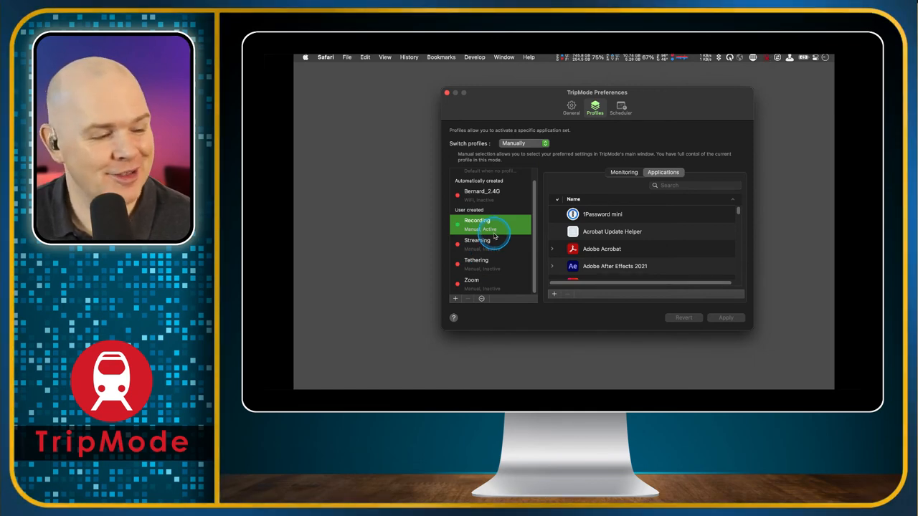
mouse_move(554, 296)
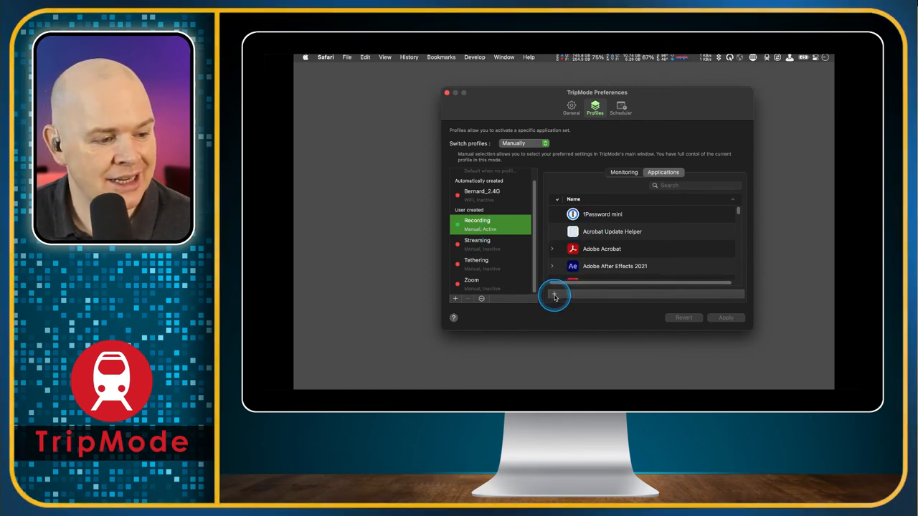
mouse_move(613, 244)
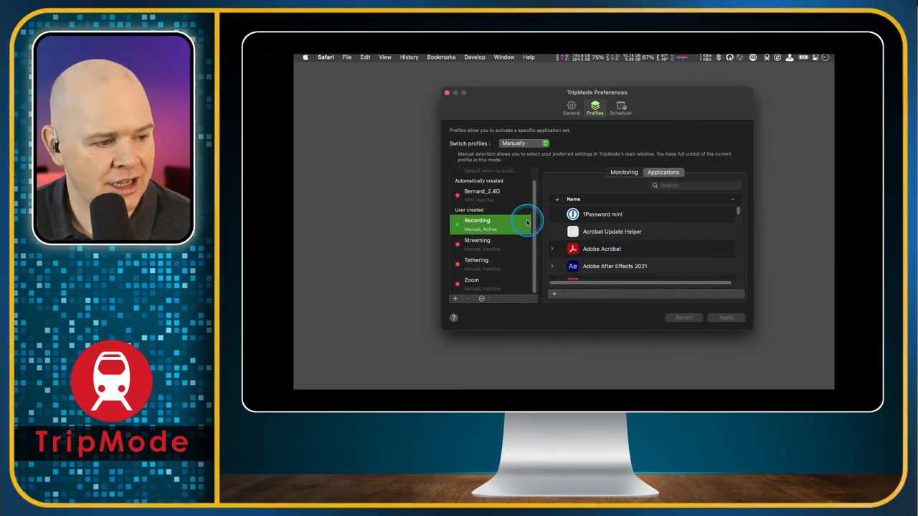
mouse_move(488, 322)
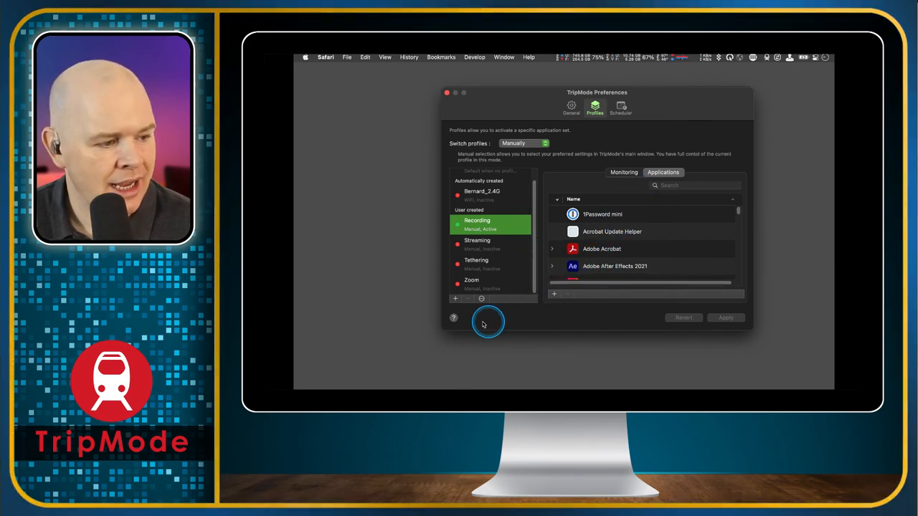
mouse_move(456, 300)
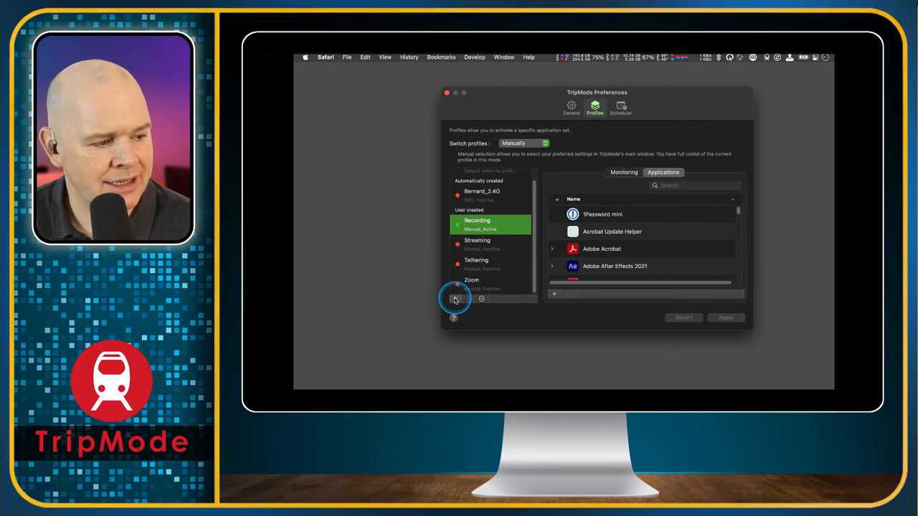
Create a new profile named 'New Profile'.
left_click(454, 294)
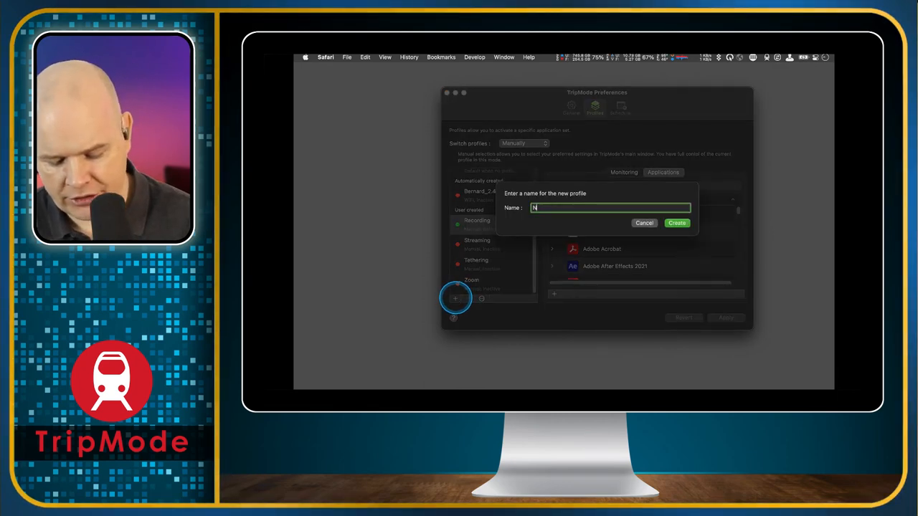
type("ew Profile")
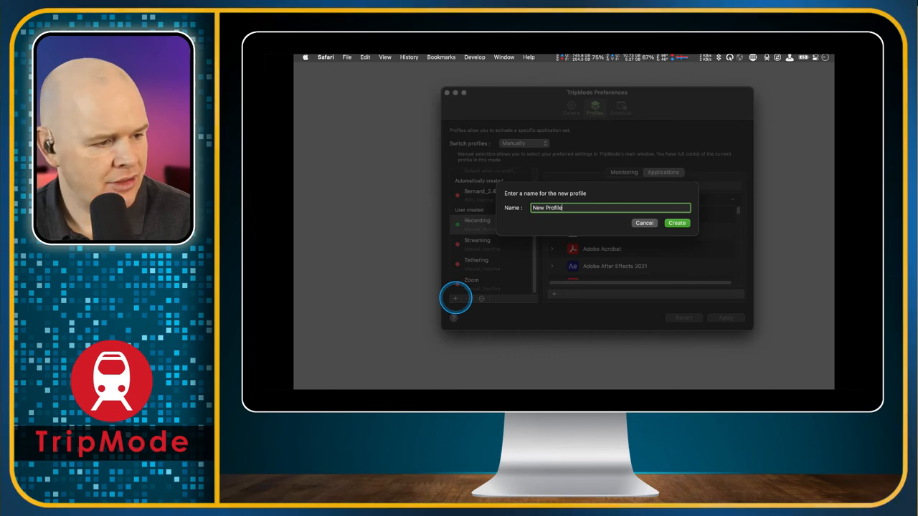
left_click(676, 223)
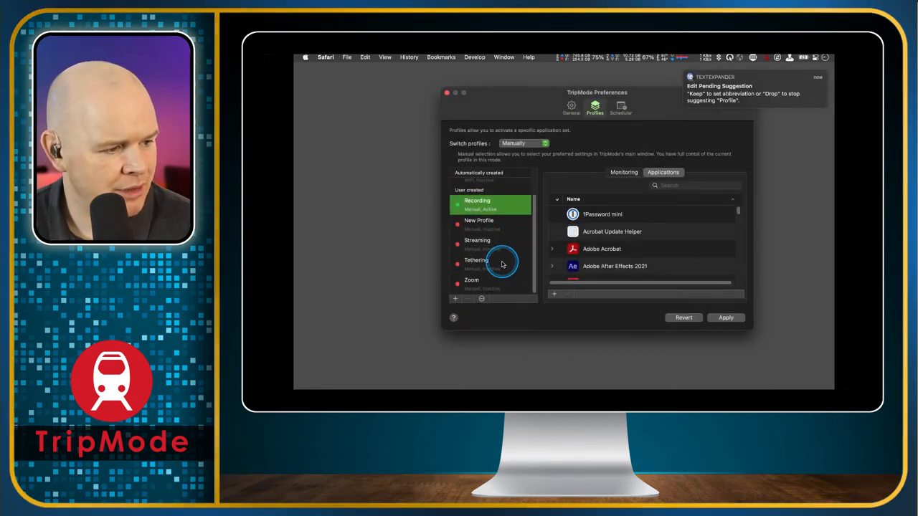
Select New Profile, move to Scheduler, and revert its unsaved changes.
left_click(479, 222)
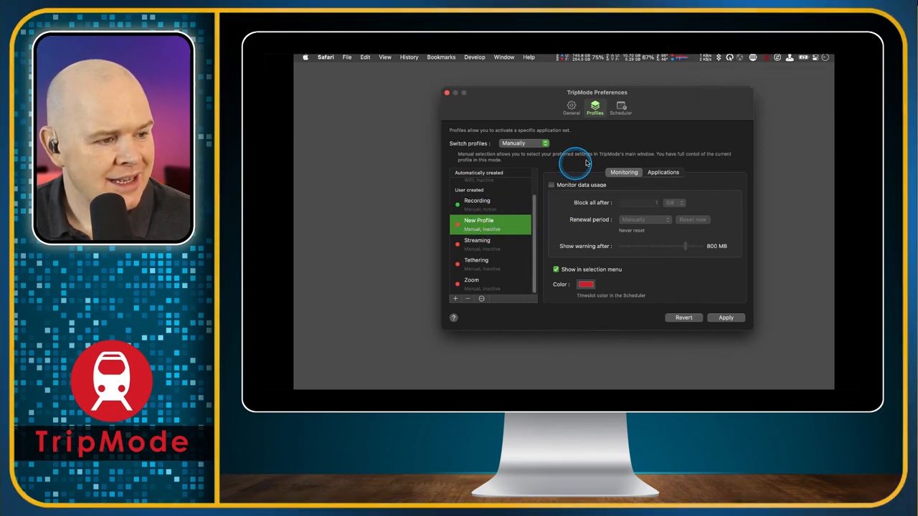
mouse_move(624, 100)
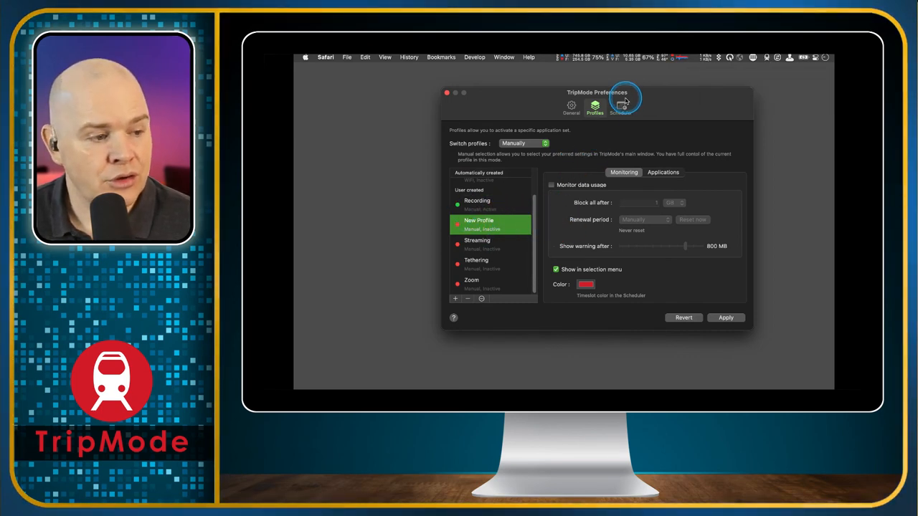
left_click(621, 107)
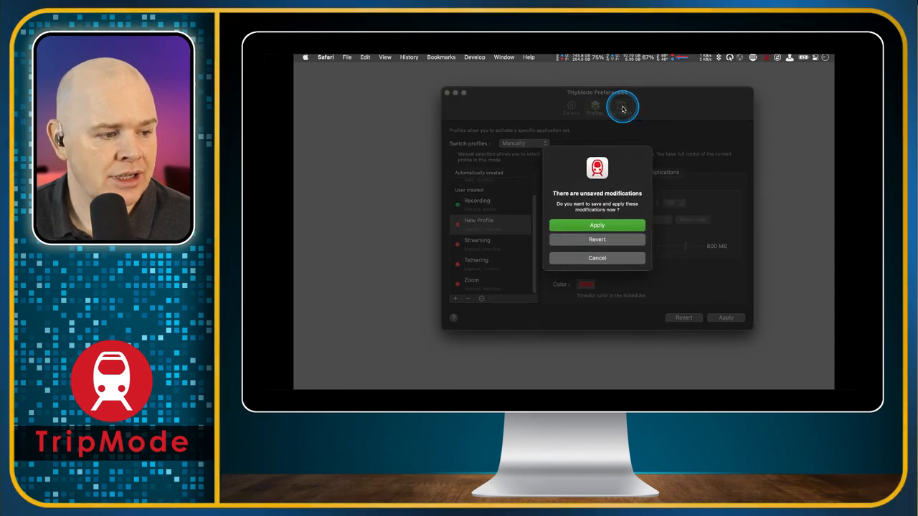
mouse_move(618, 240)
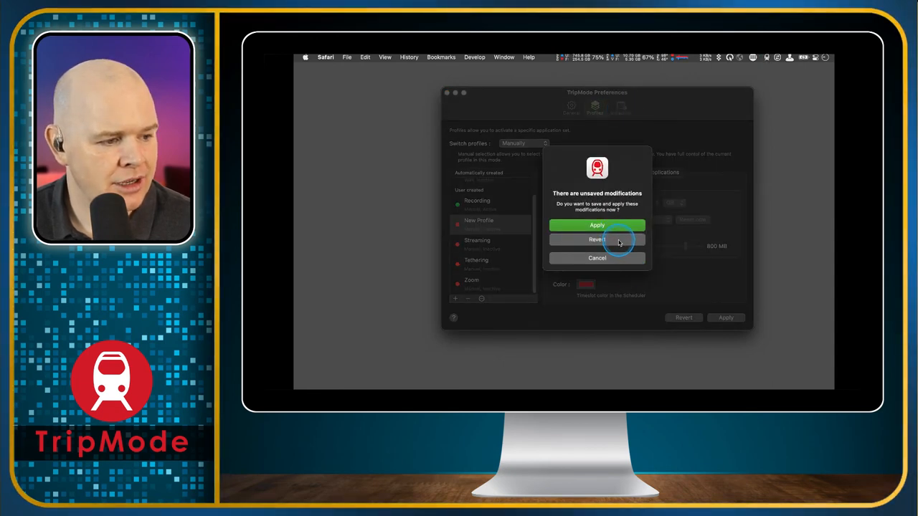
left_click(597, 239)
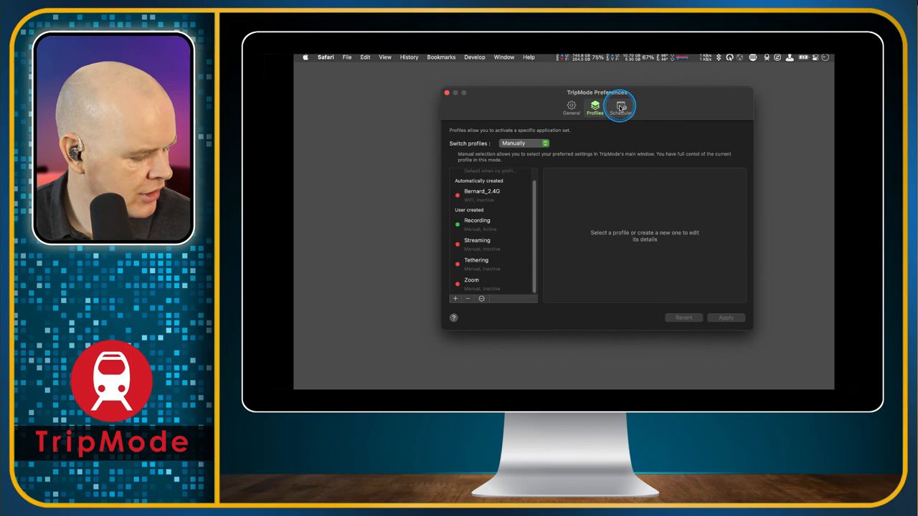
Open the Scheduler, inspect the Tuesday 10:00–11:00 event's type options, then delete it.
left_click(633, 108)
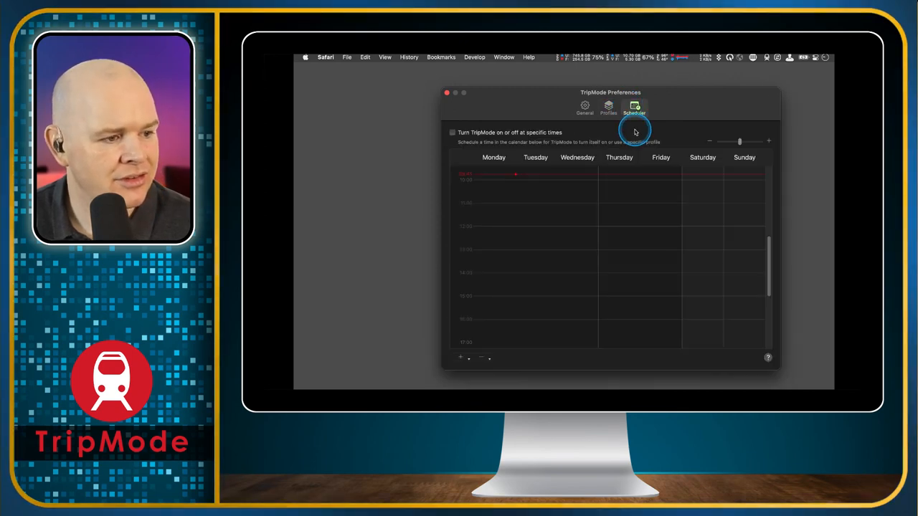
mouse_move(474, 356)
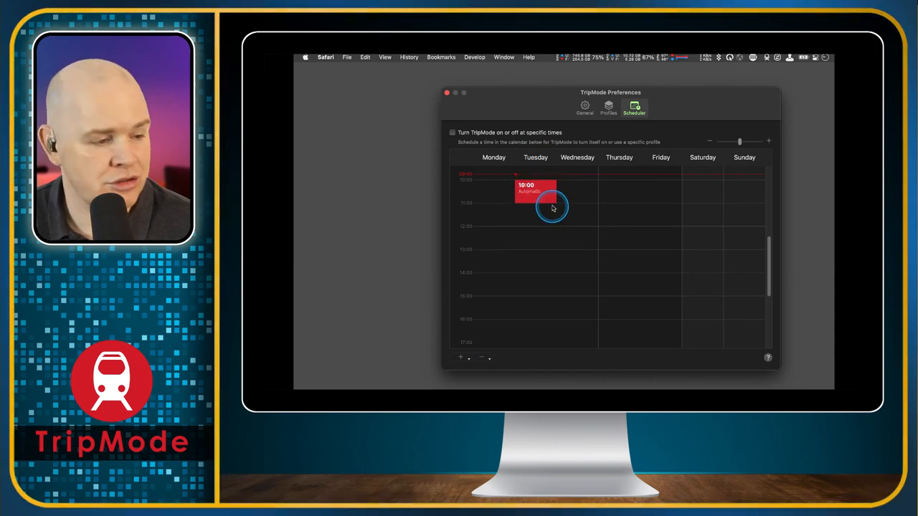
left_click(536, 190)
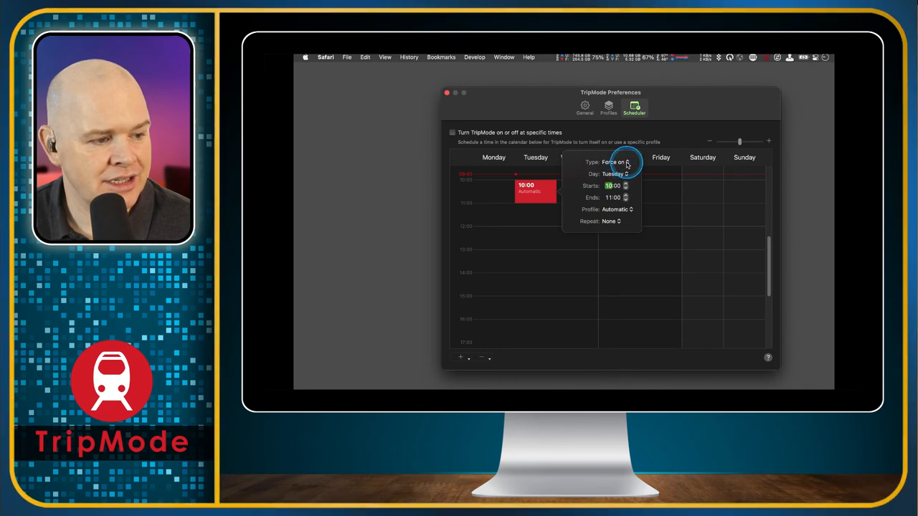
left_click(618, 162)
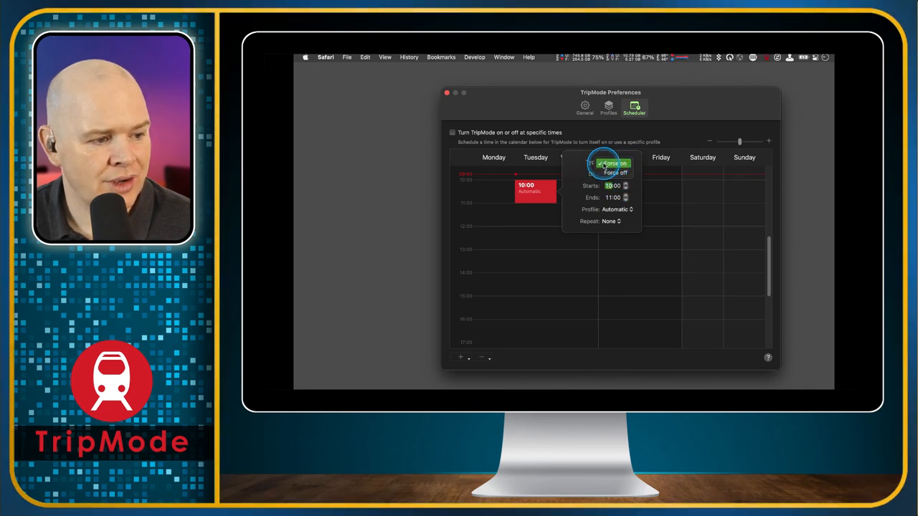
mouse_move(622, 182)
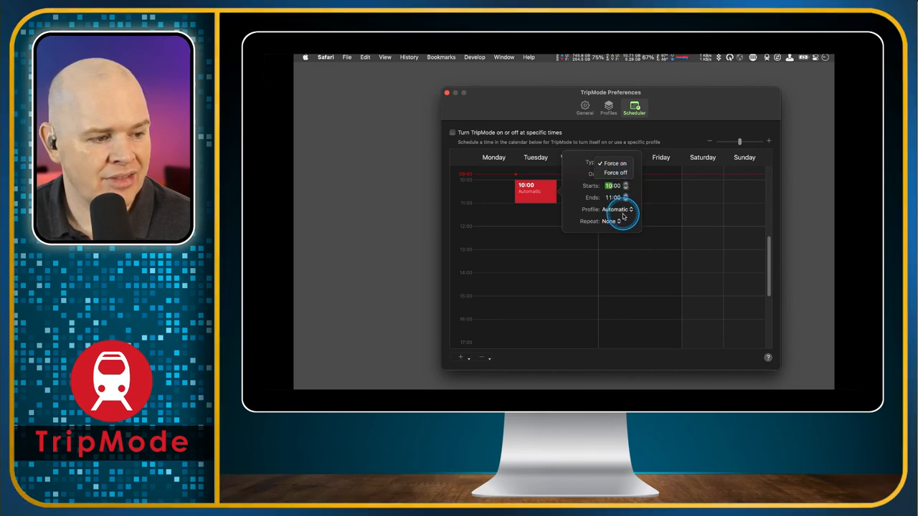
left_click(615, 162)
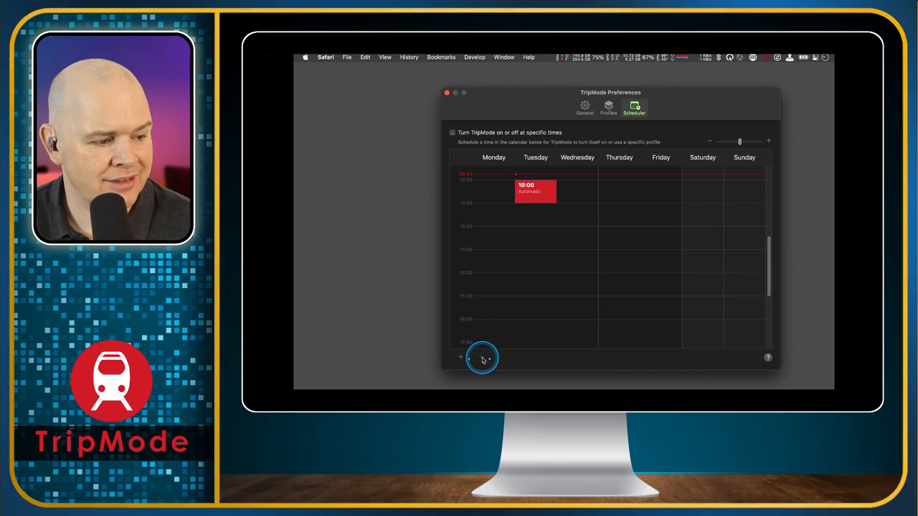
left_click(468, 357)
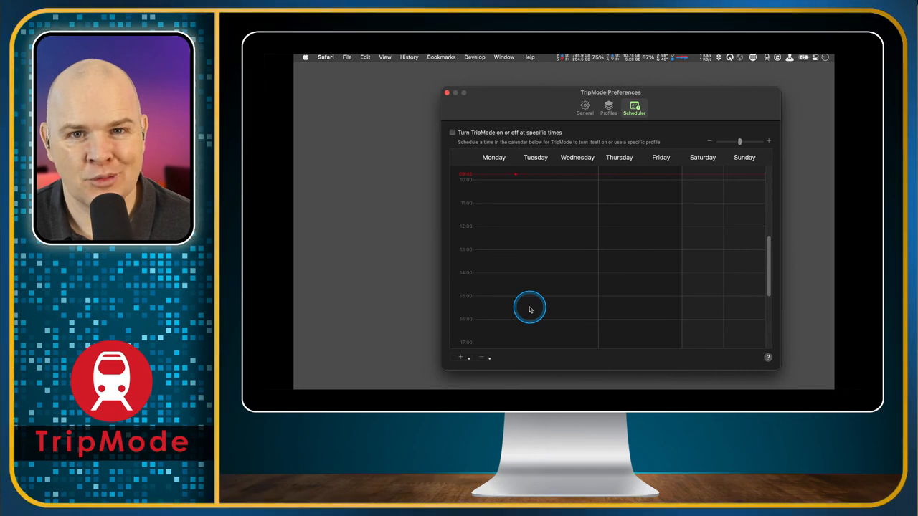
mouse_move(554, 182)
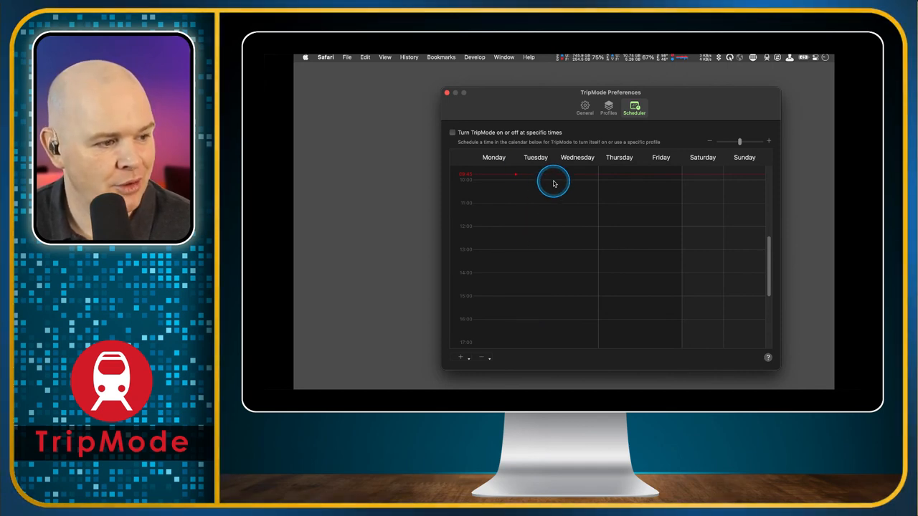
mouse_move(553, 206)
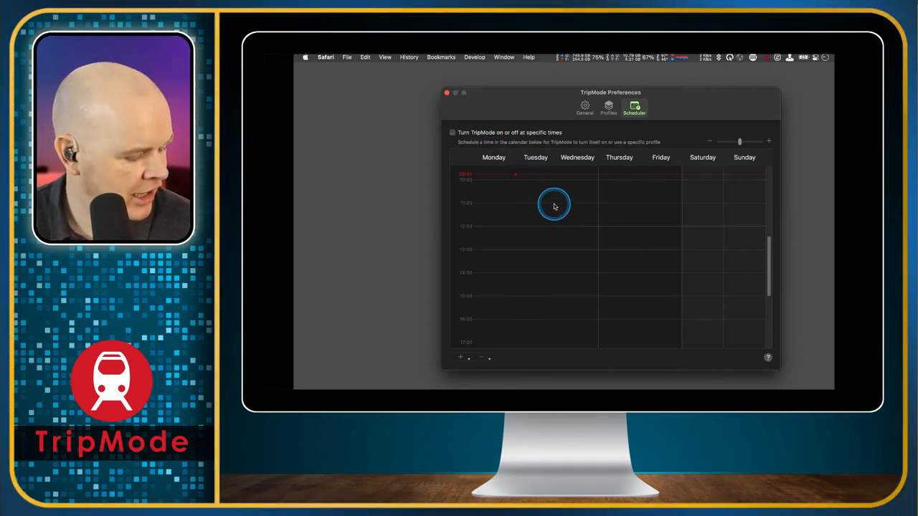
mouse_move(629, 147)
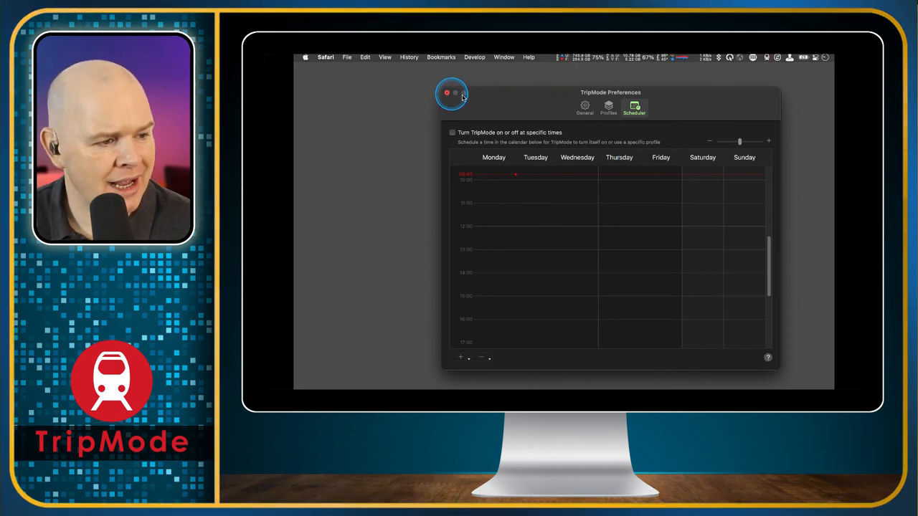
Move the preferences window aside, pick the Streaming profile in the menu bar panel, and switch TripMode on.
left_click_drag(610, 92, 553, 81)
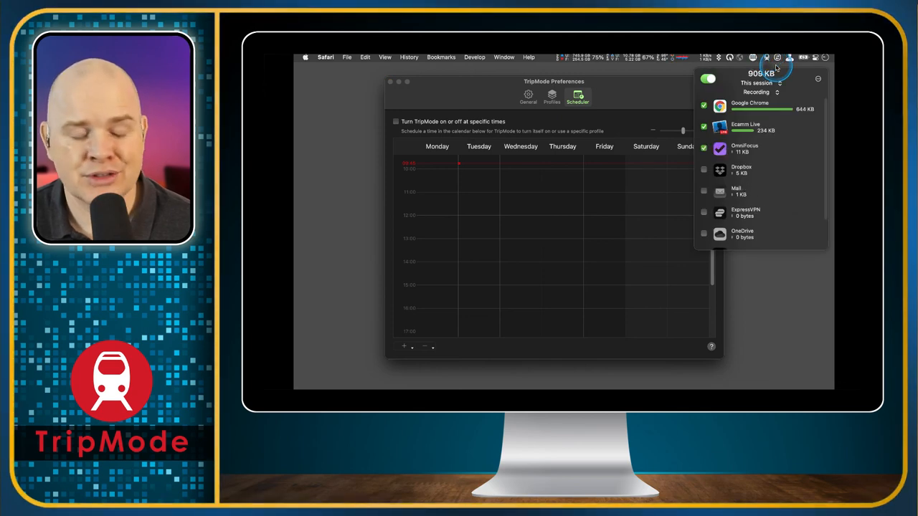
left_click(707, 78)
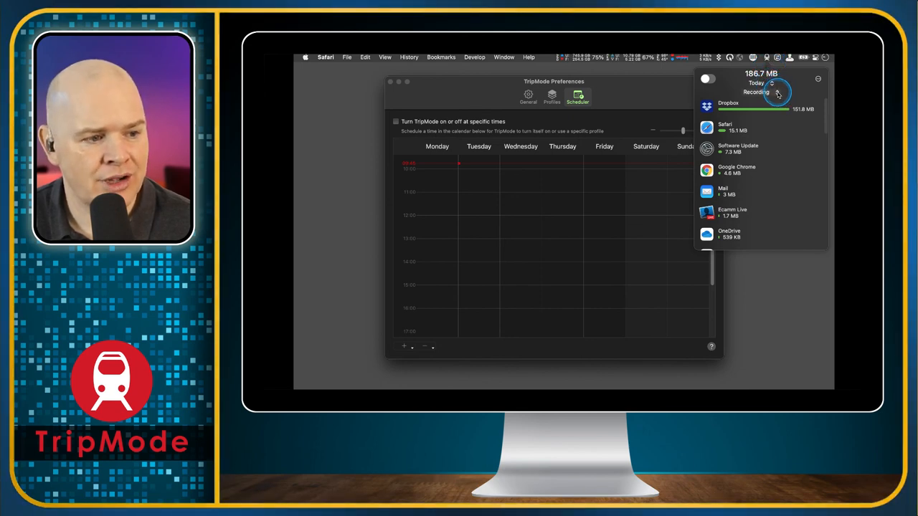
left_click(756, 92)
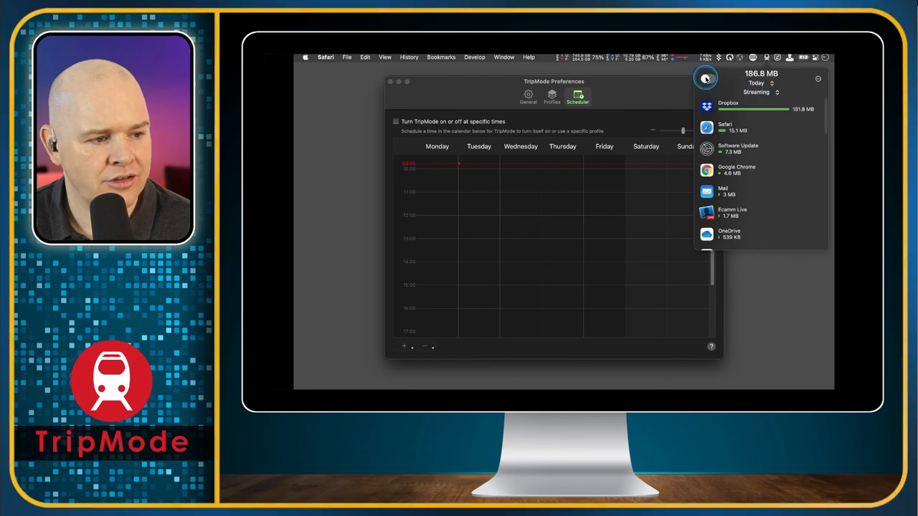
left_click(705, 78)
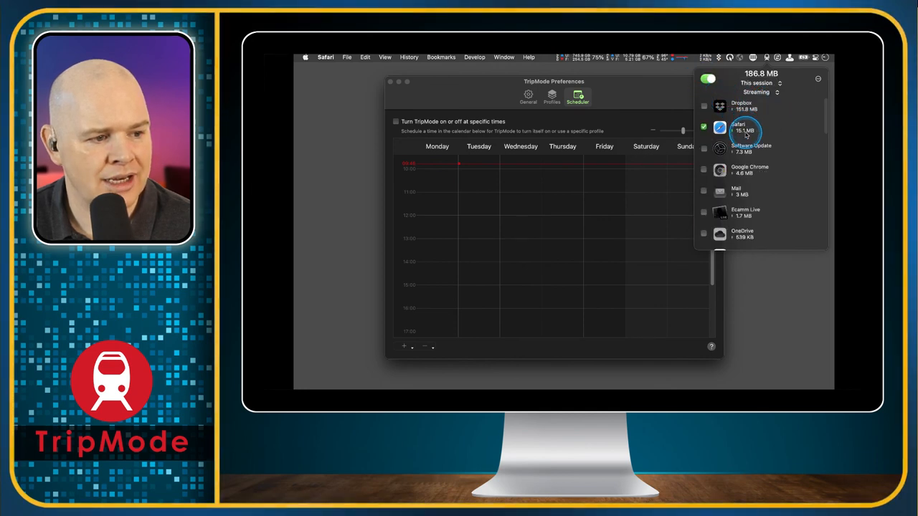